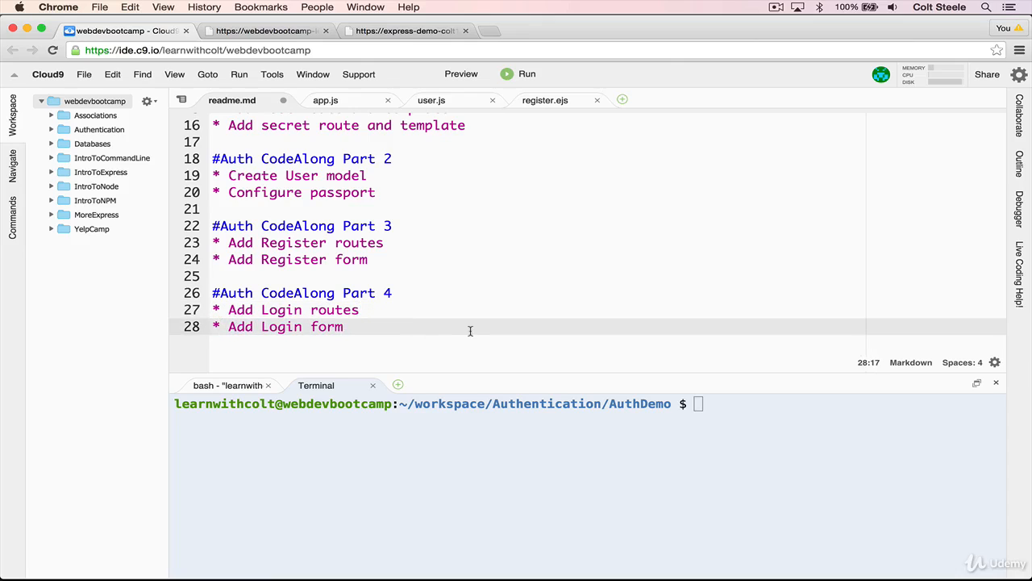
- Review app.js routes down to the blank line above app.listen after the register routes
click(326, 100)
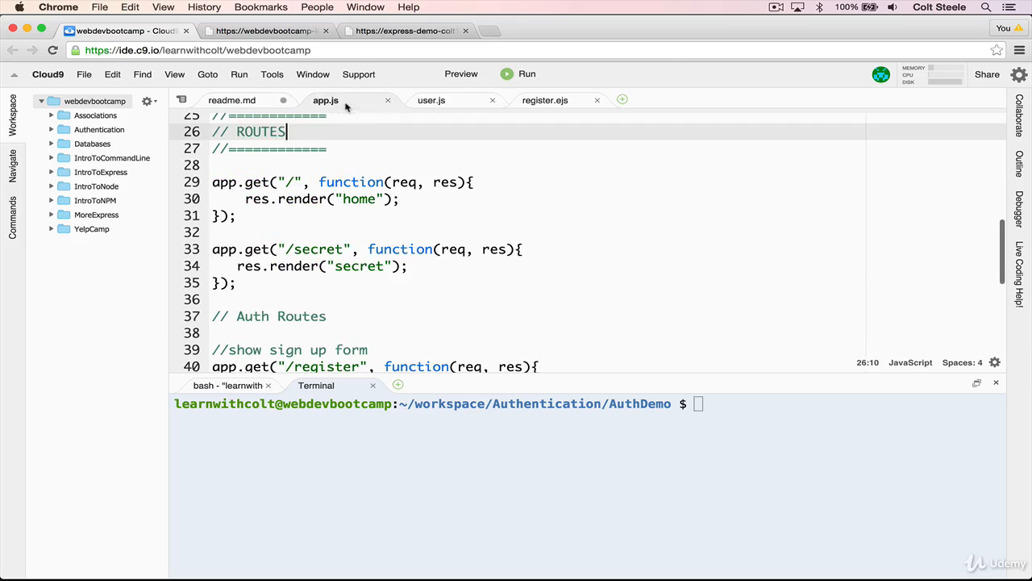
scroll(down, 3)
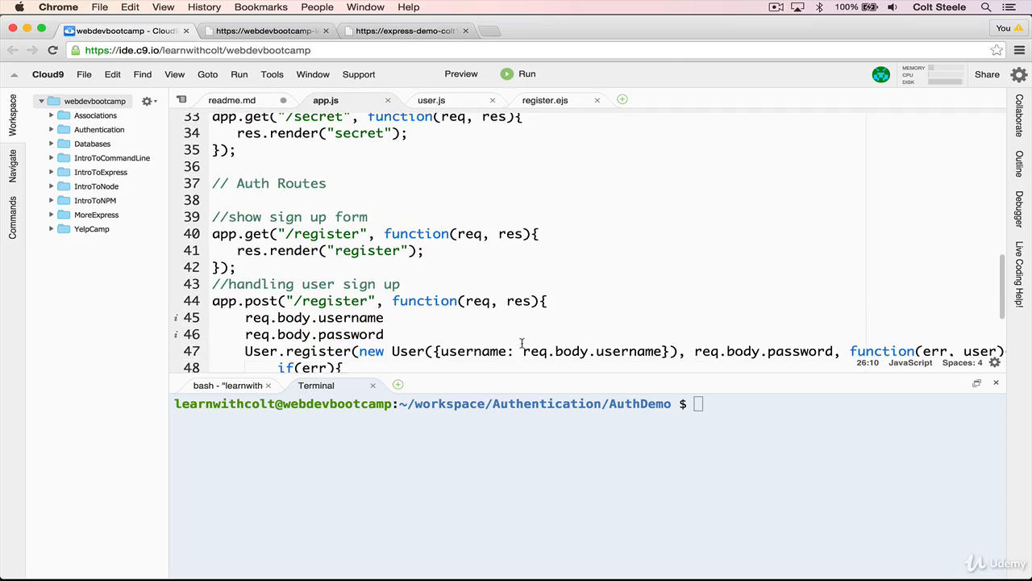
scroll(down, 3)
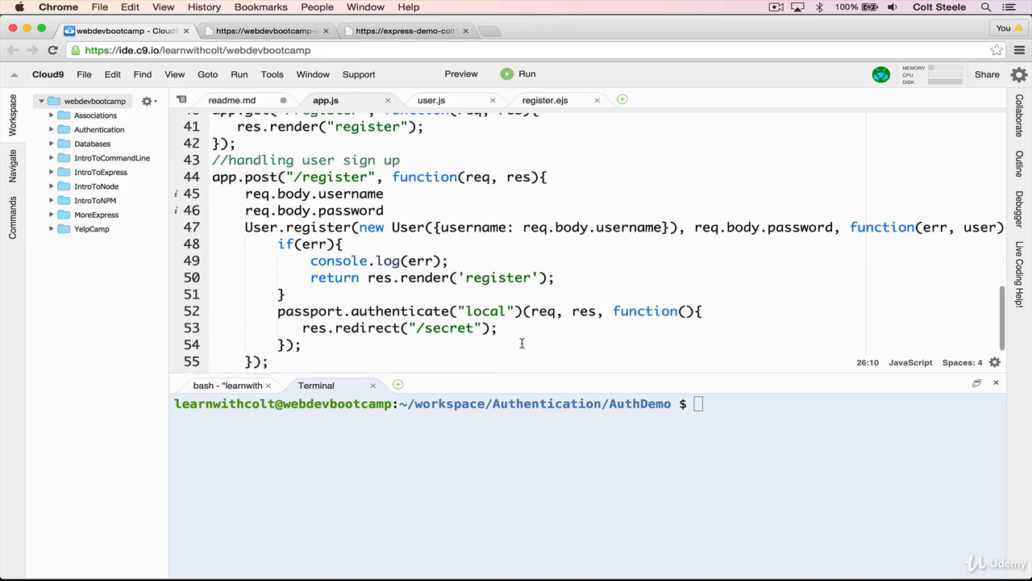
scroll(down, 3)
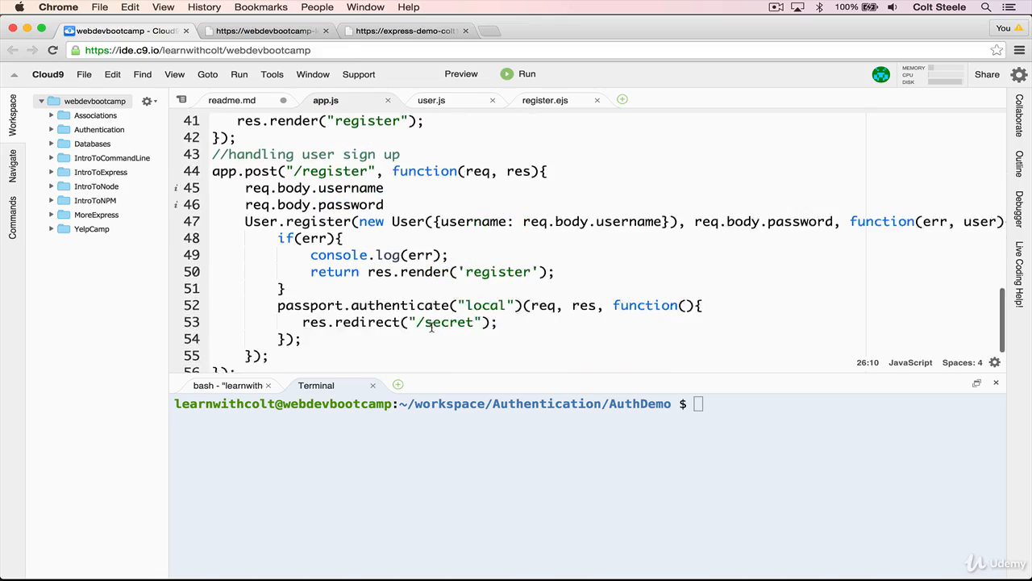
scroll(up, 3)
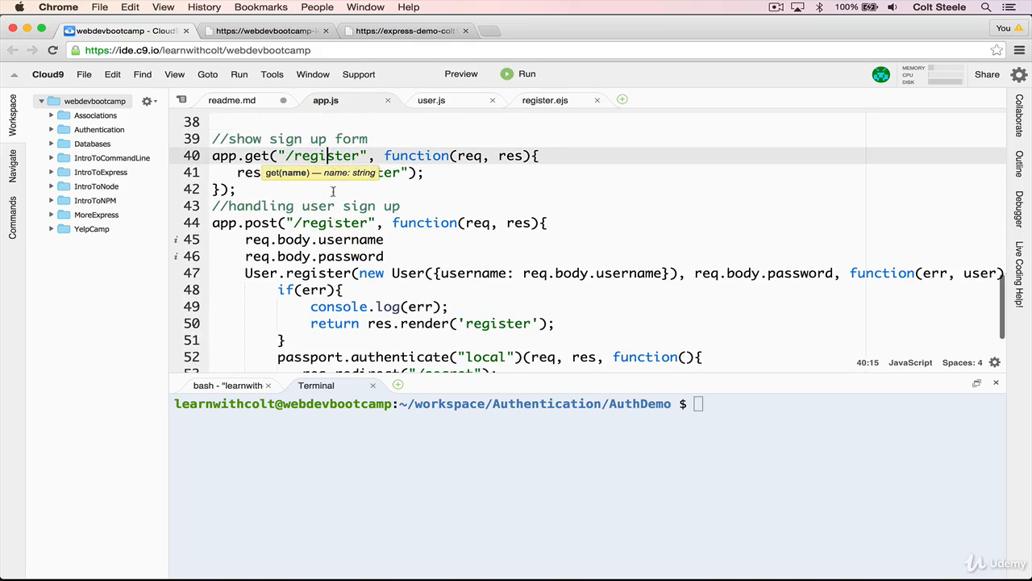
scroll(down, 3)
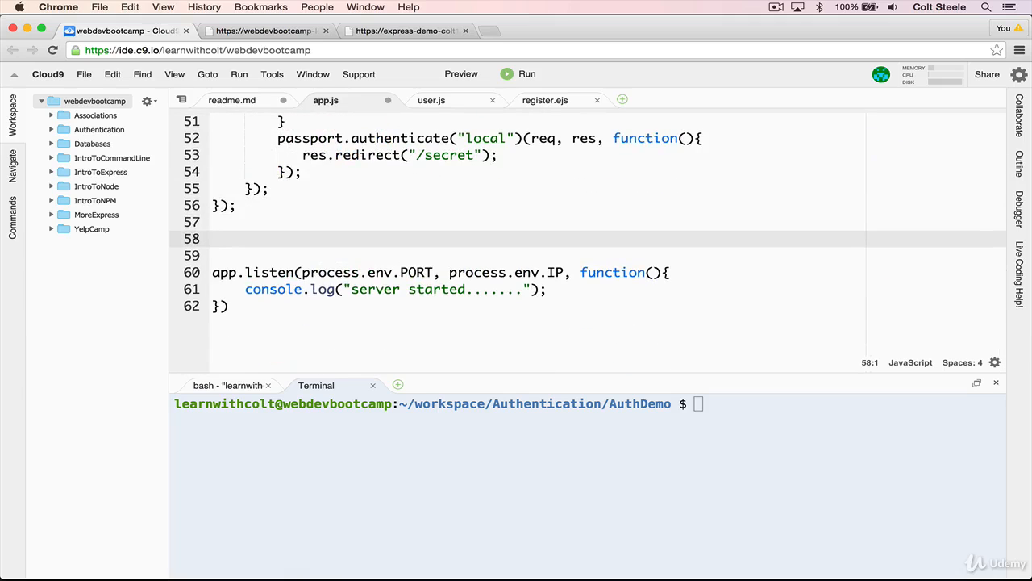
- Add a // LOGIN ROUTES comment and app.get("/login") rendering the login view
text(// LOGIN)
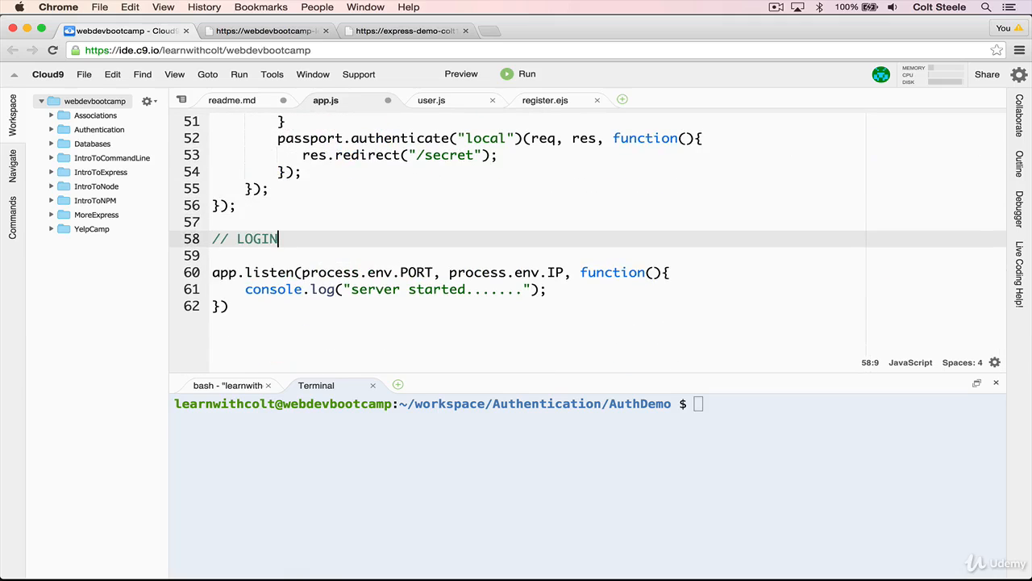
text(ROUTES)
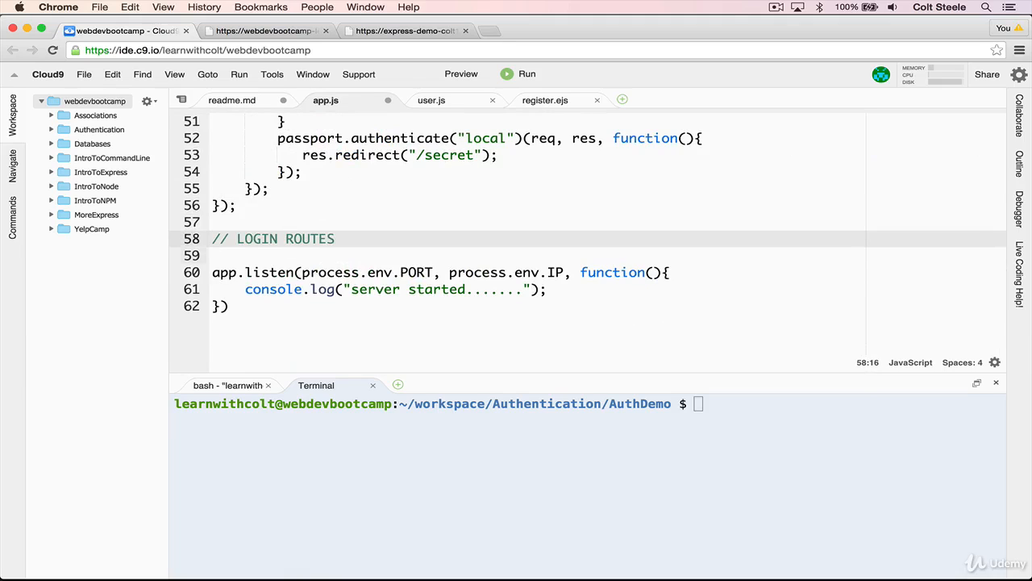
text(//)
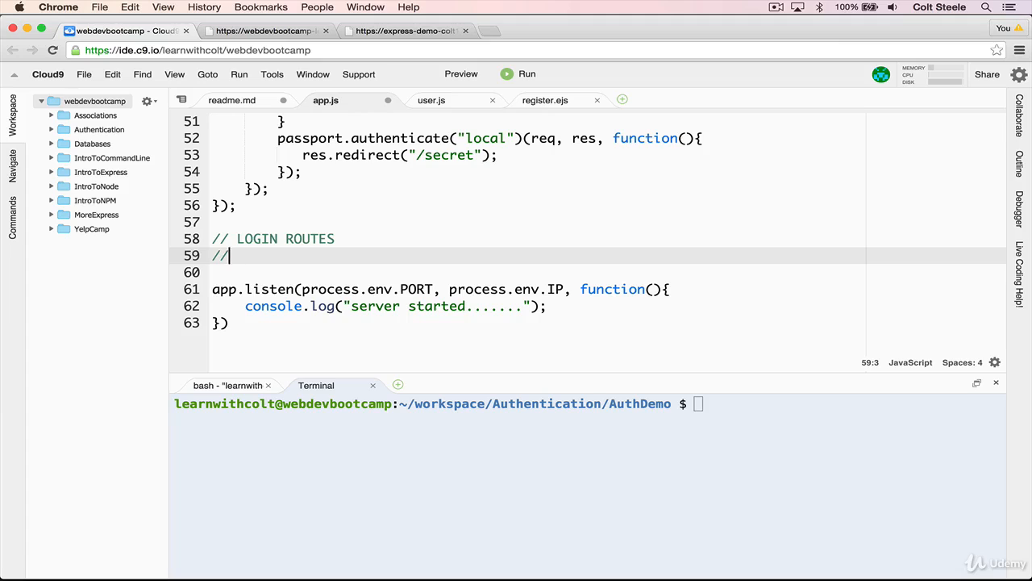
text(render login form)
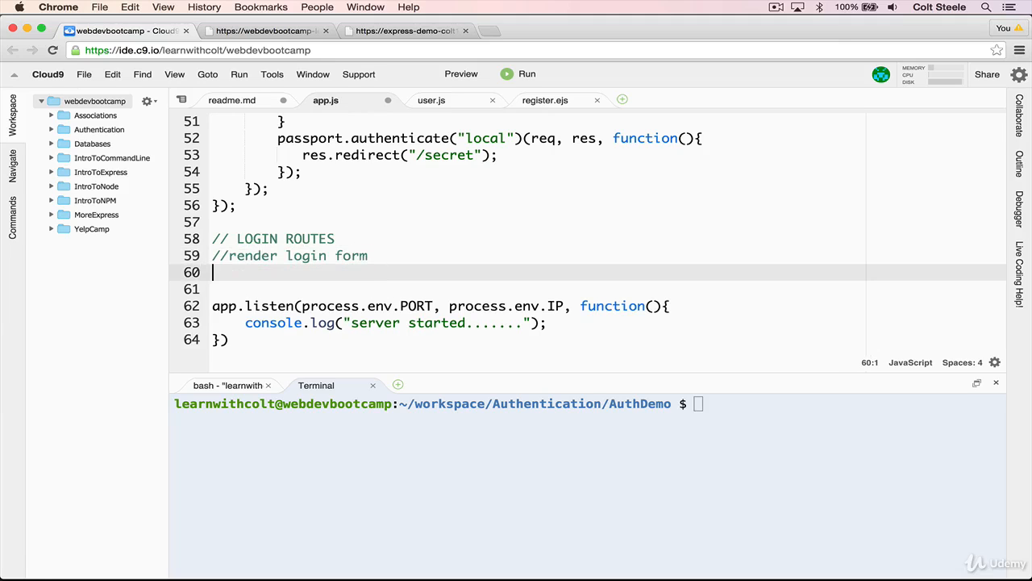
text(app.get("/login", function)
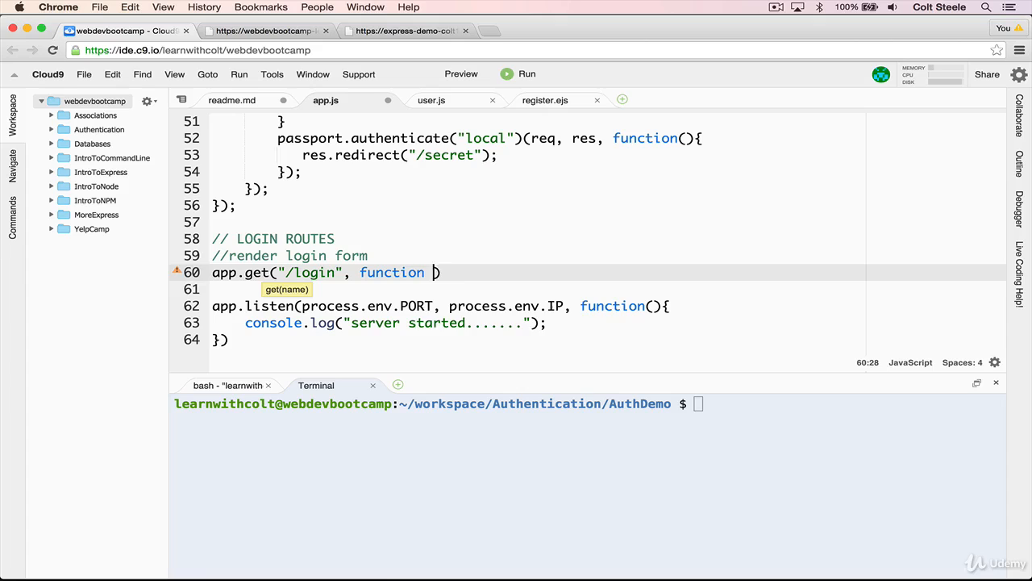
text(req, res){)
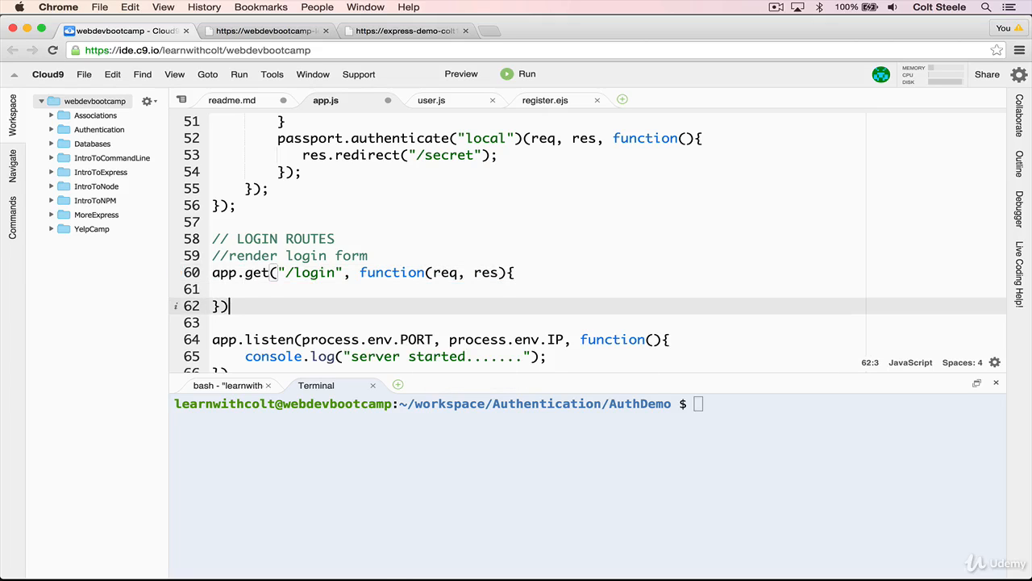
text(res.render("login");)
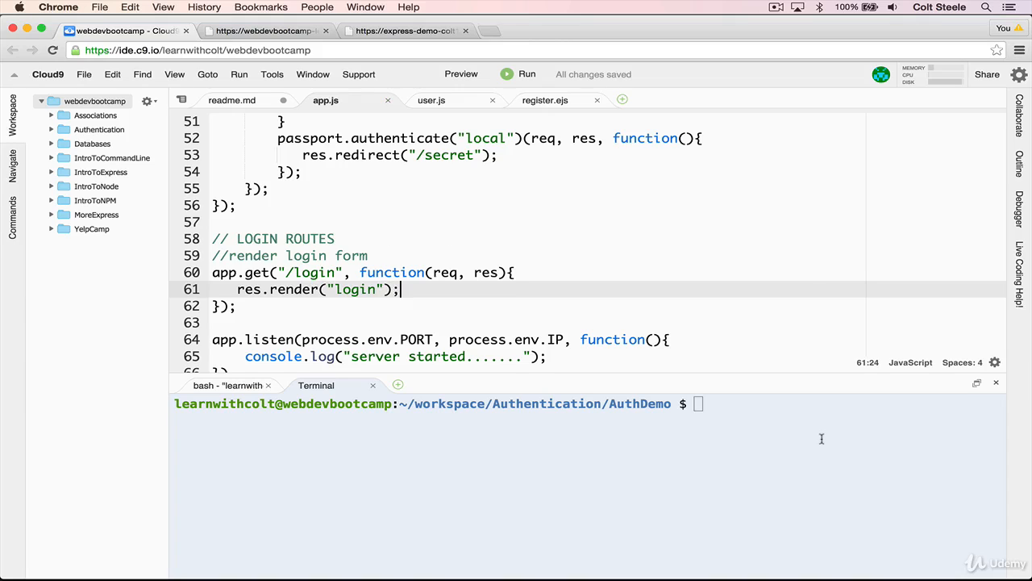
- Create views/login.ejs with touch and open it in the editor via c9
text(touch)
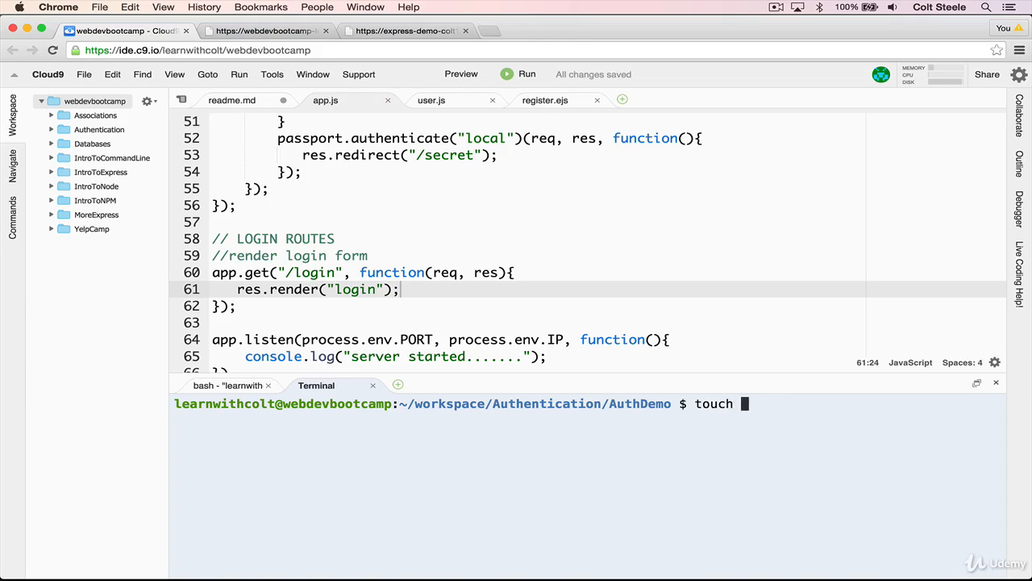
text(views/login.)
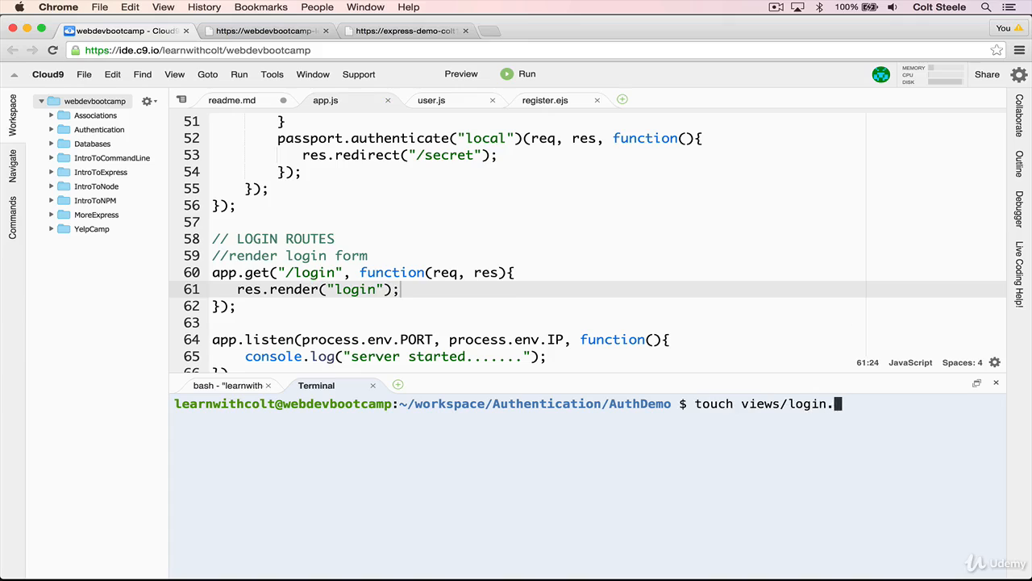
key(Return)
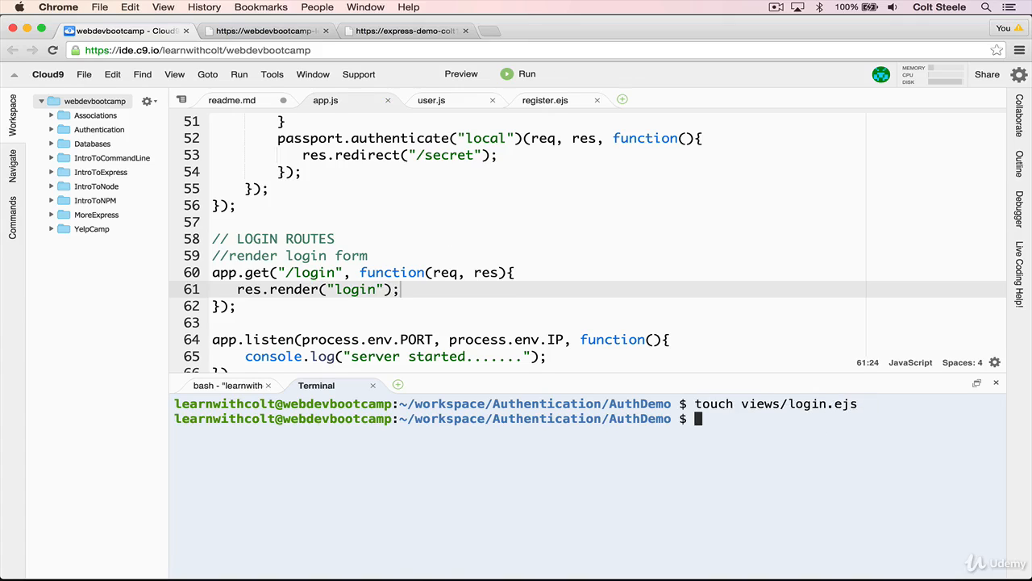
text(c9 views/)
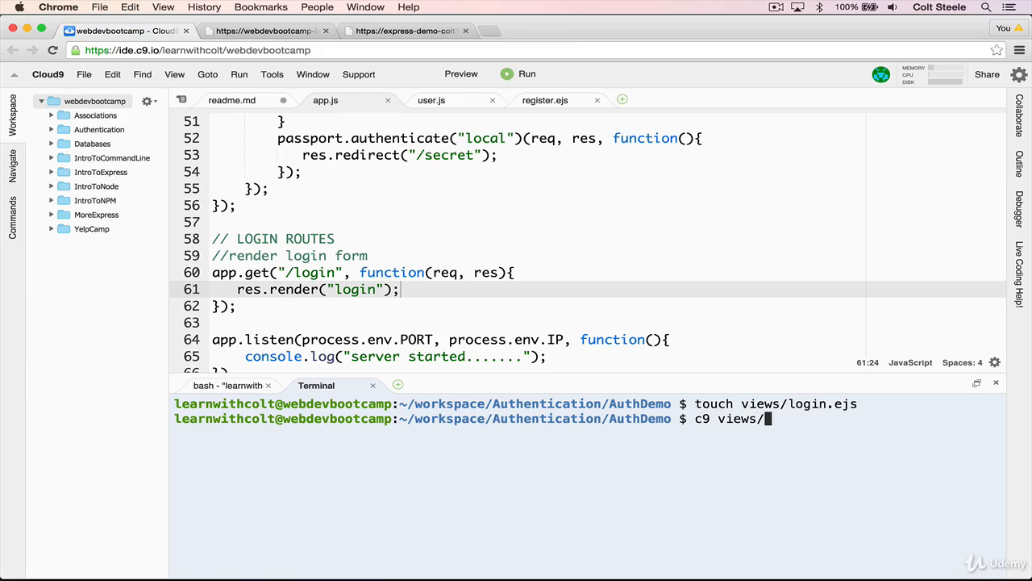
key(Return)
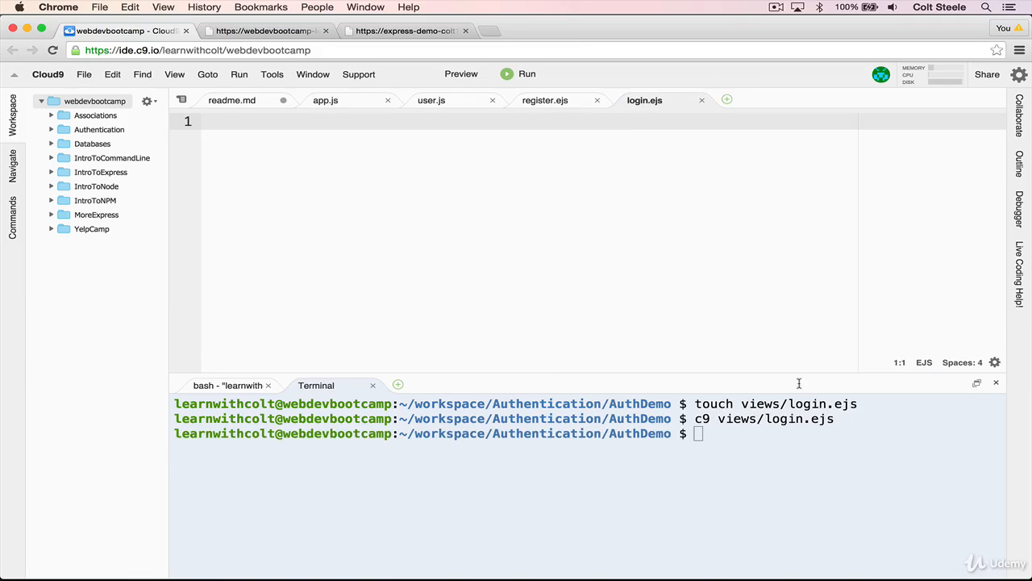
mouse_move(685, 282)
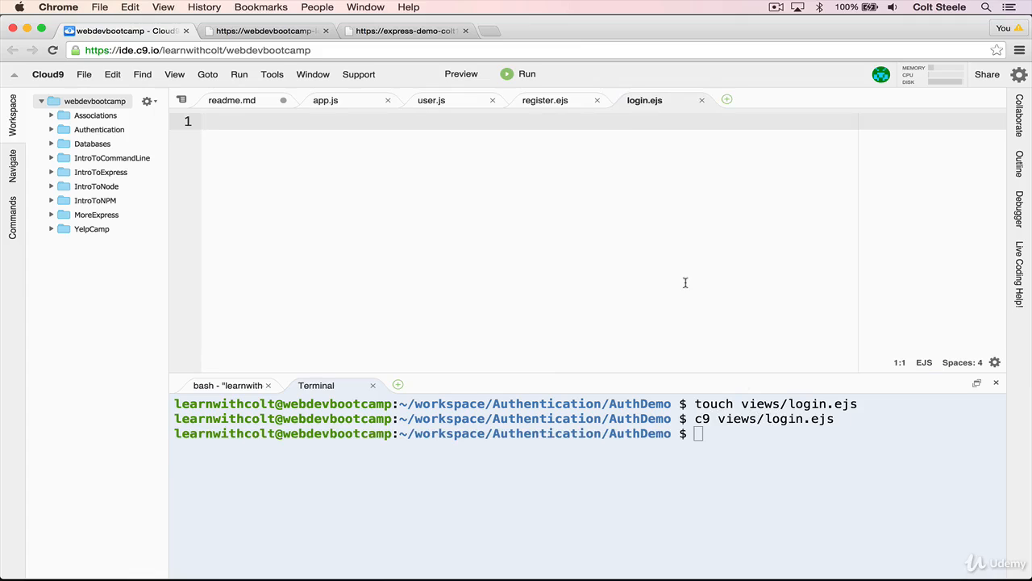
- Add an <h1>Login</h1> heading to login.ejs, run node app.js and check /login renders it
text(<h1></h1>)
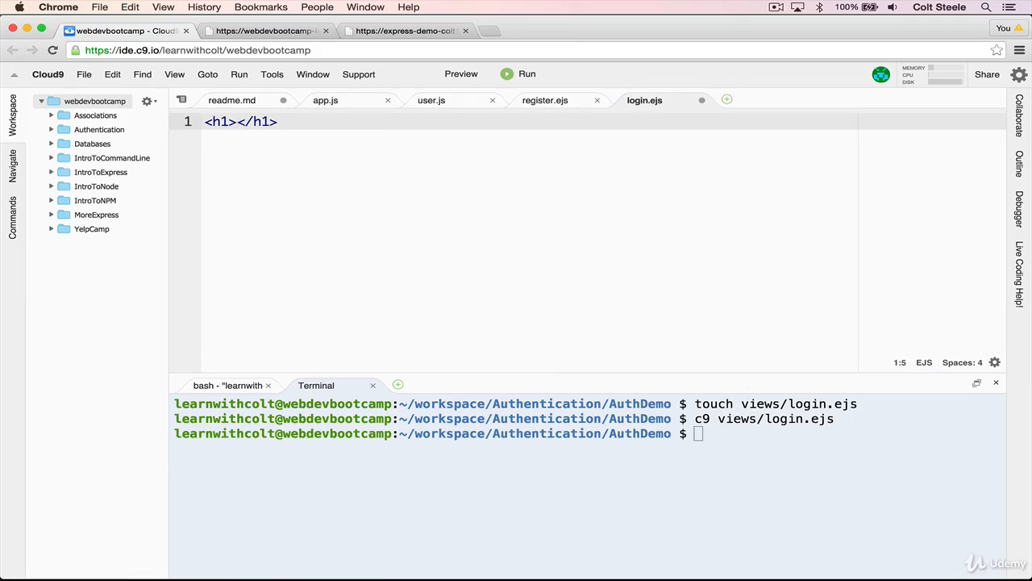
text(Login)
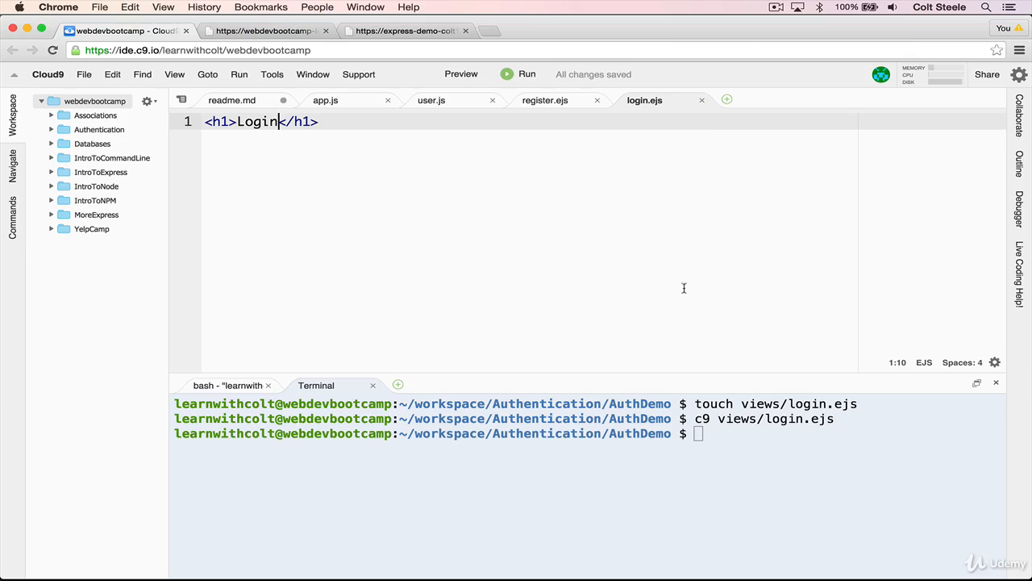
text(node a)
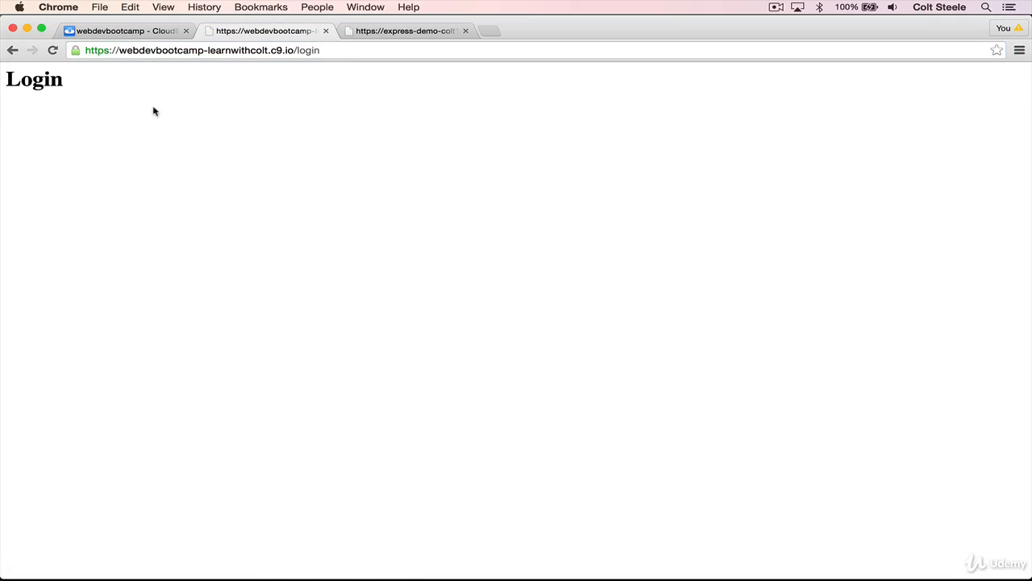
click(126, 30)
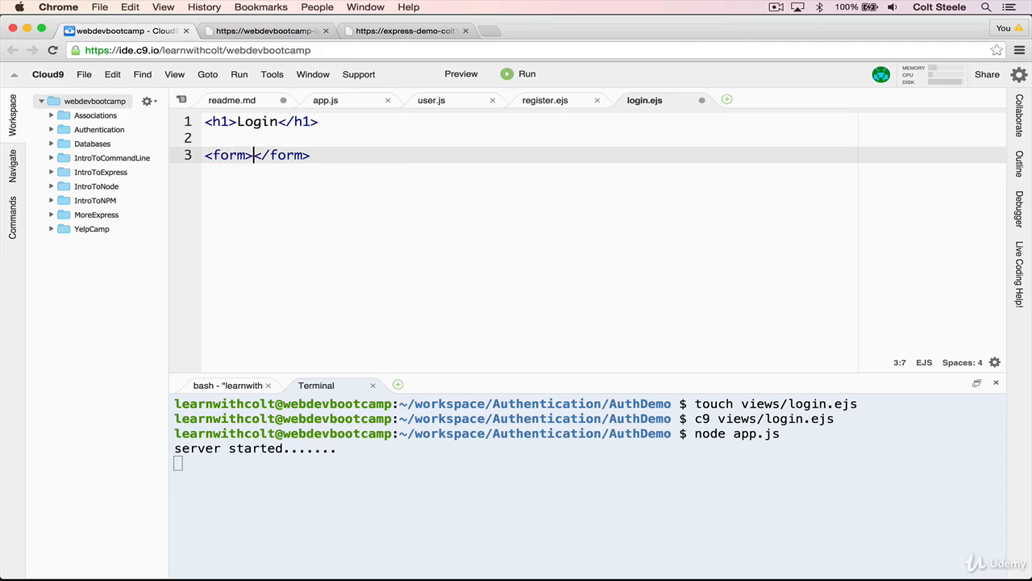
- Add text and password inputs named username and password with placeholders
key(Return)
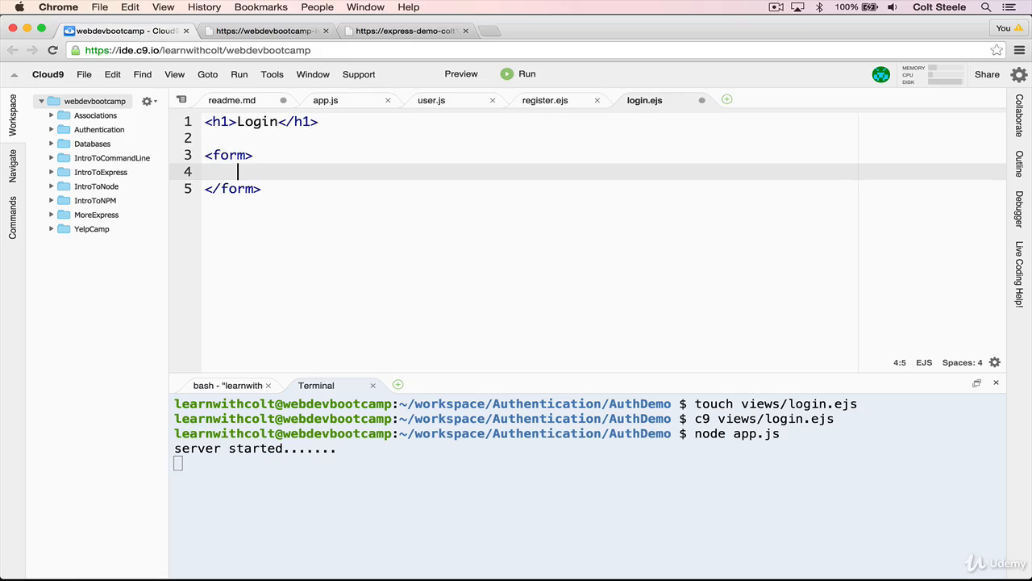
text(<input>)
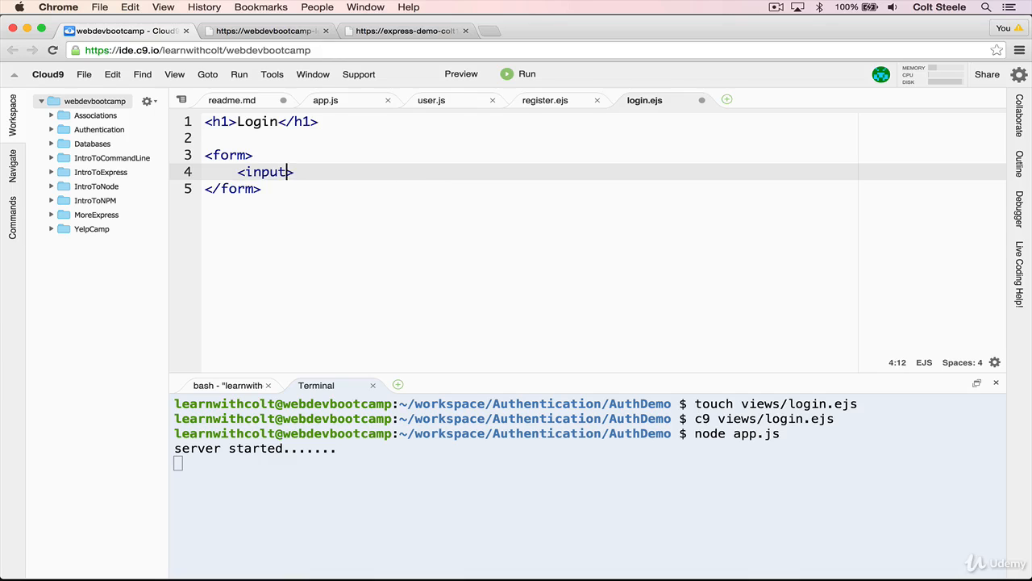
text(type="text" name=")
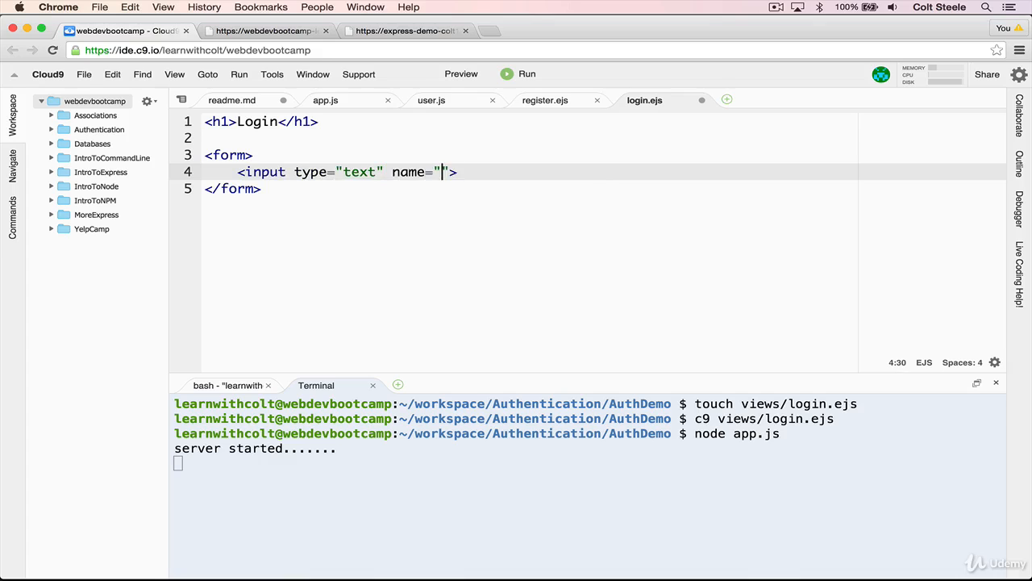
text(username" placeholder="username)
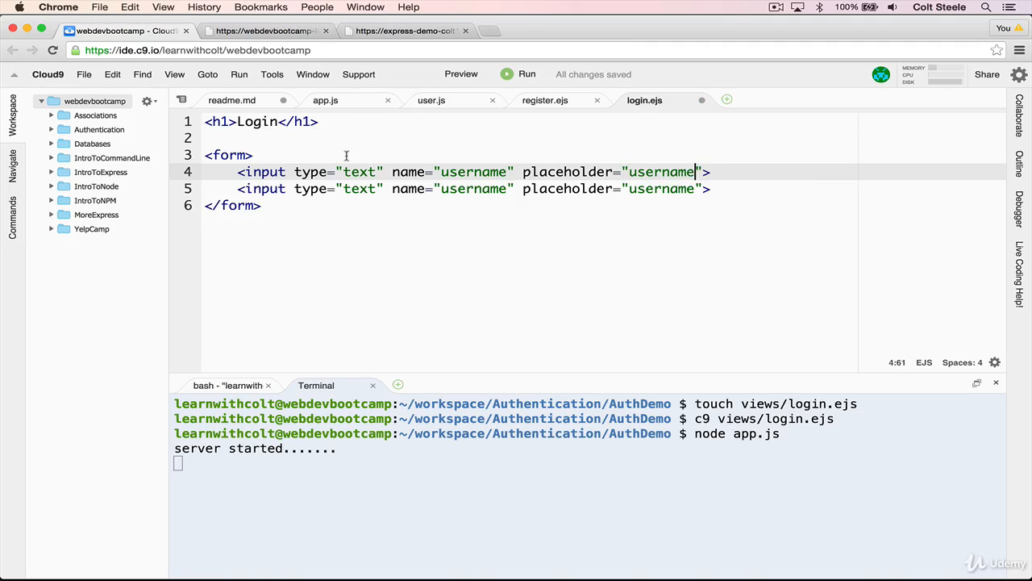
click(381, 189)
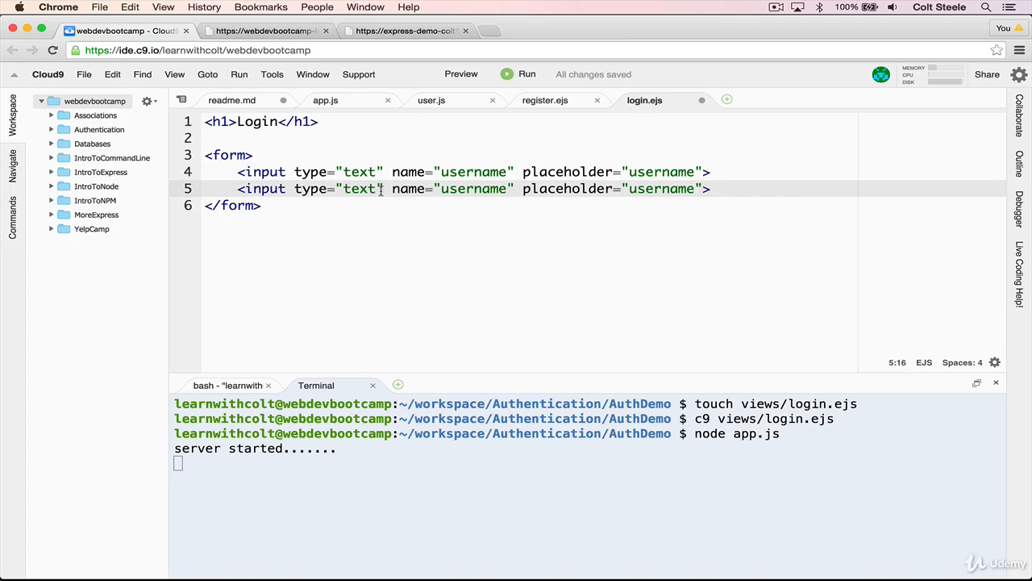
text(passo)
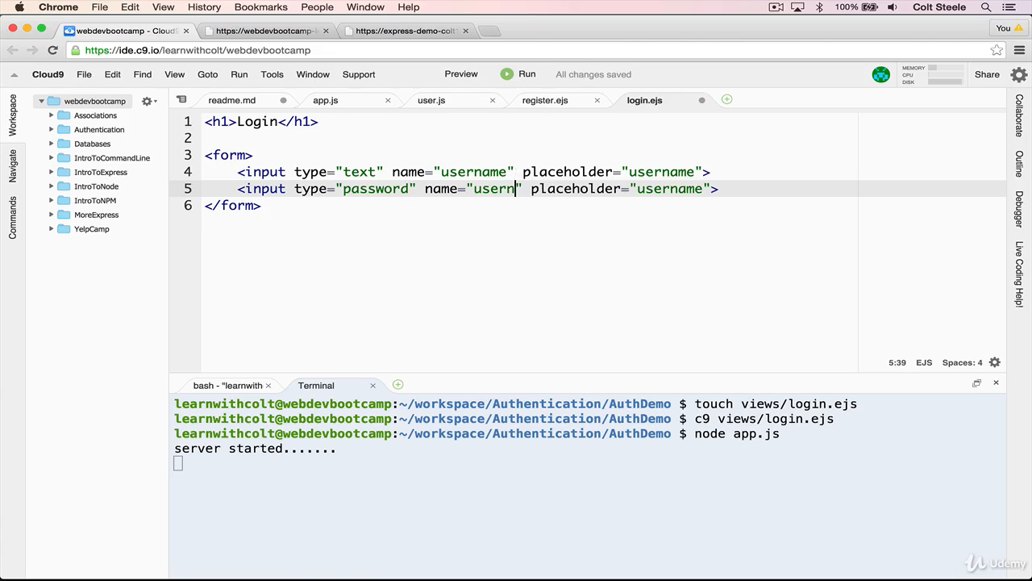
text(password)
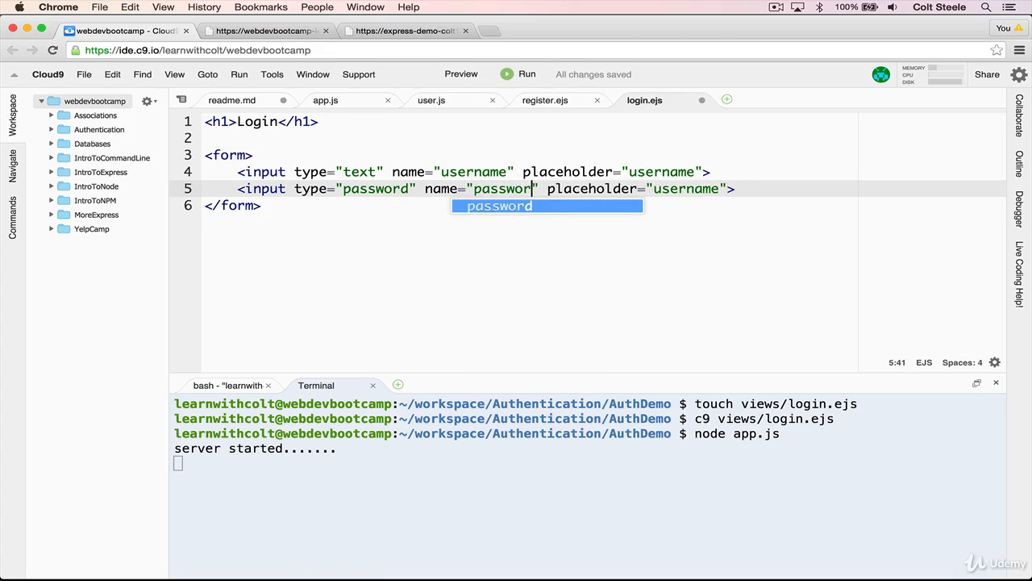
text(us)
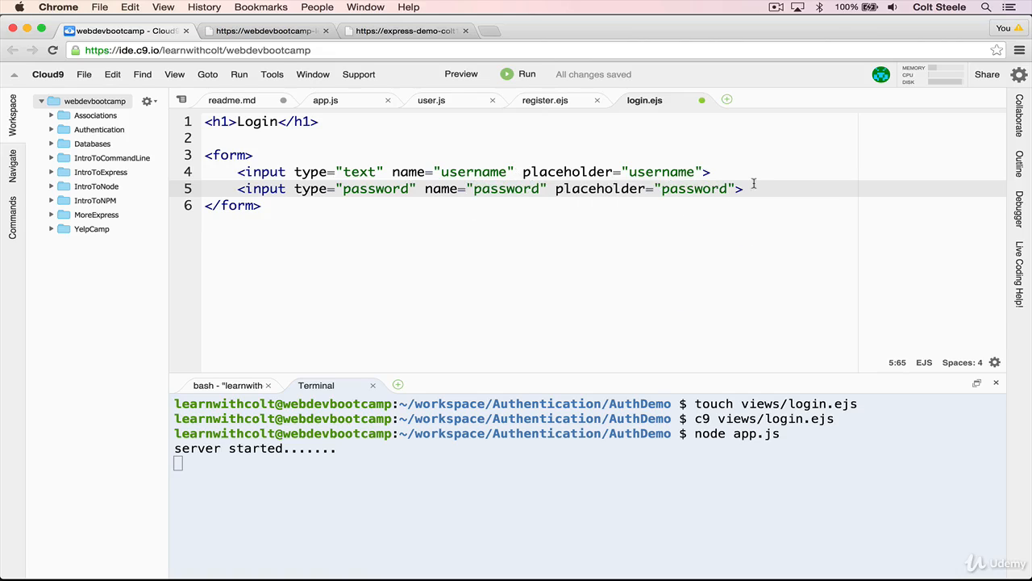
- Add a Login button, save login.ejs, and check the login route in app.js
text(button></button>)
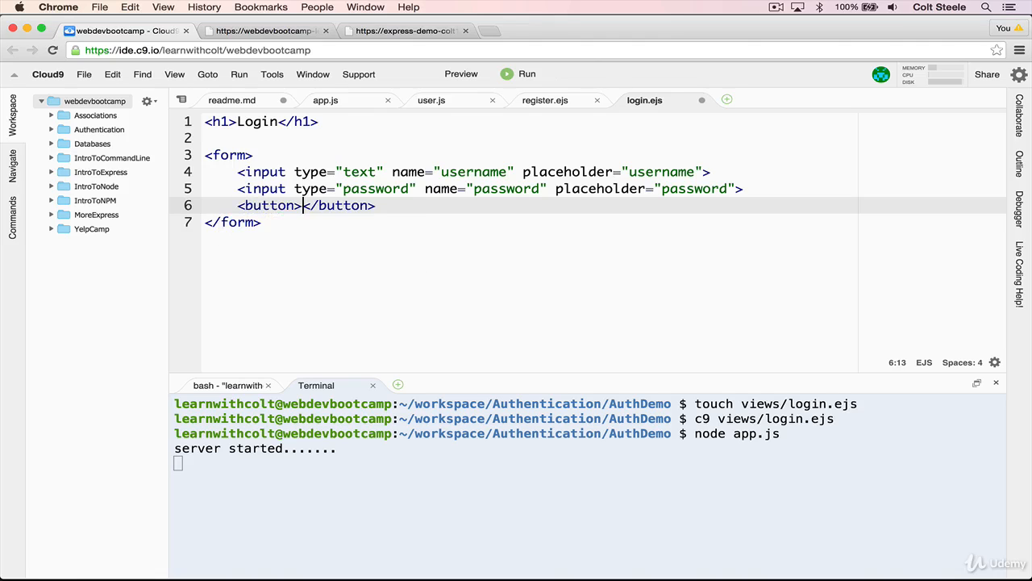
text(Login)
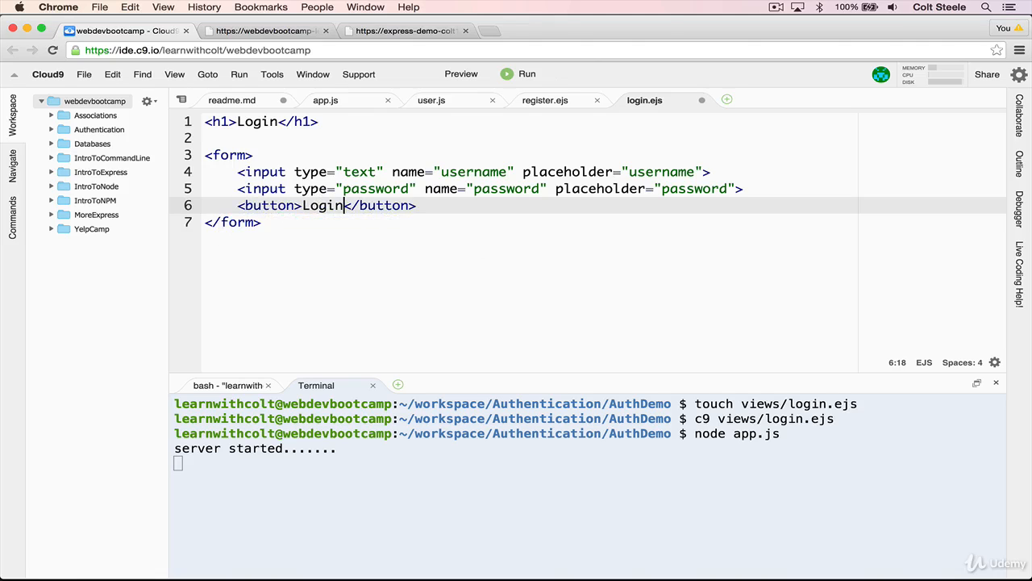
key(cmd+s)
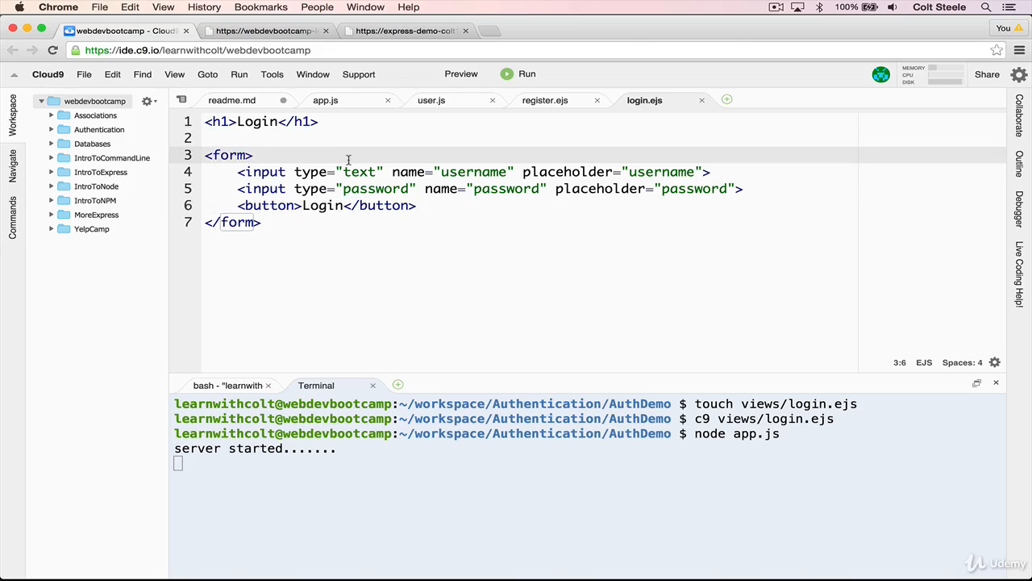
click(326, 100)
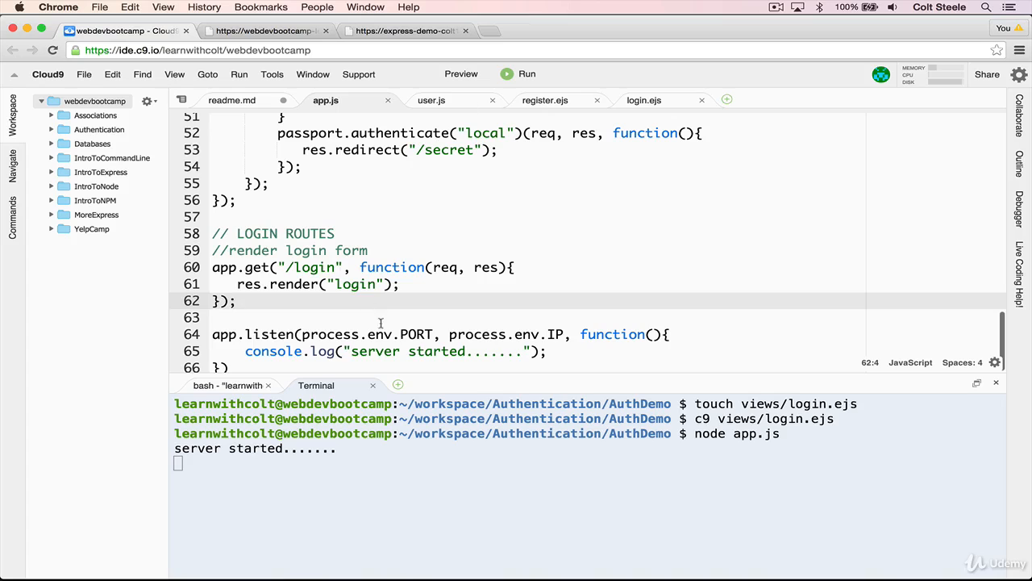
- Set the form to action="/login" method="POST" and view the rendered login page
click(646, 100)
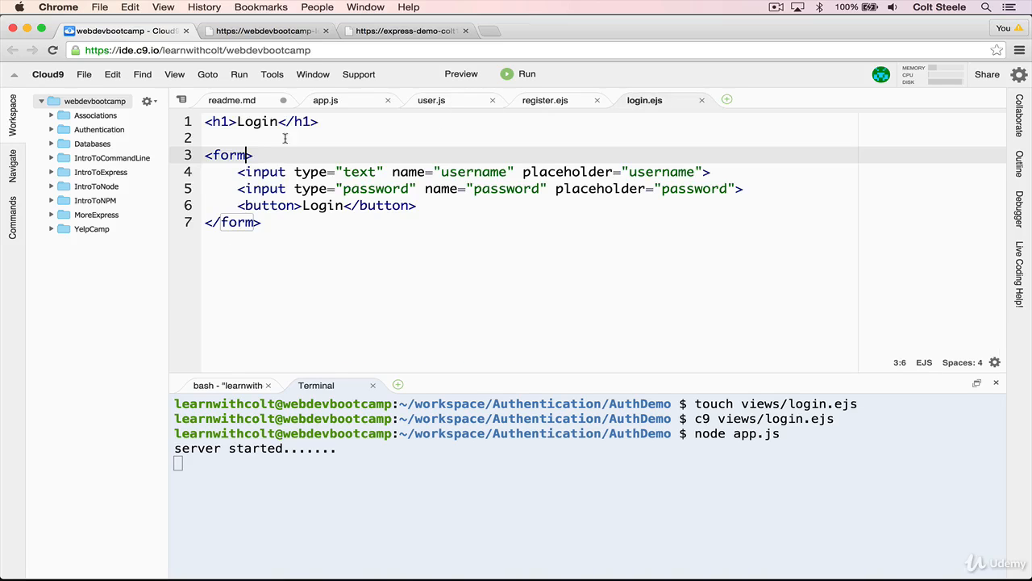
text(m)
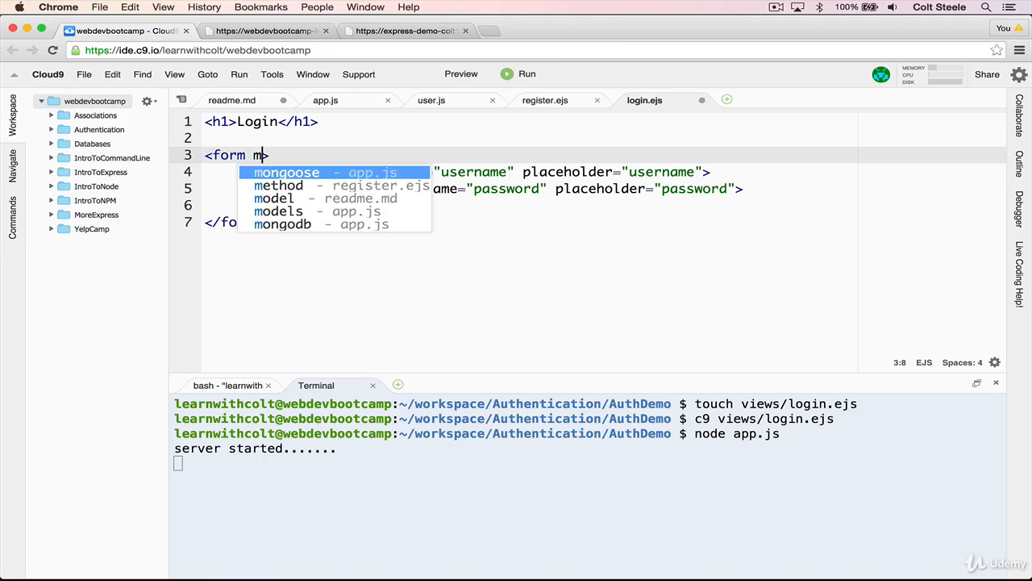
text(action="")
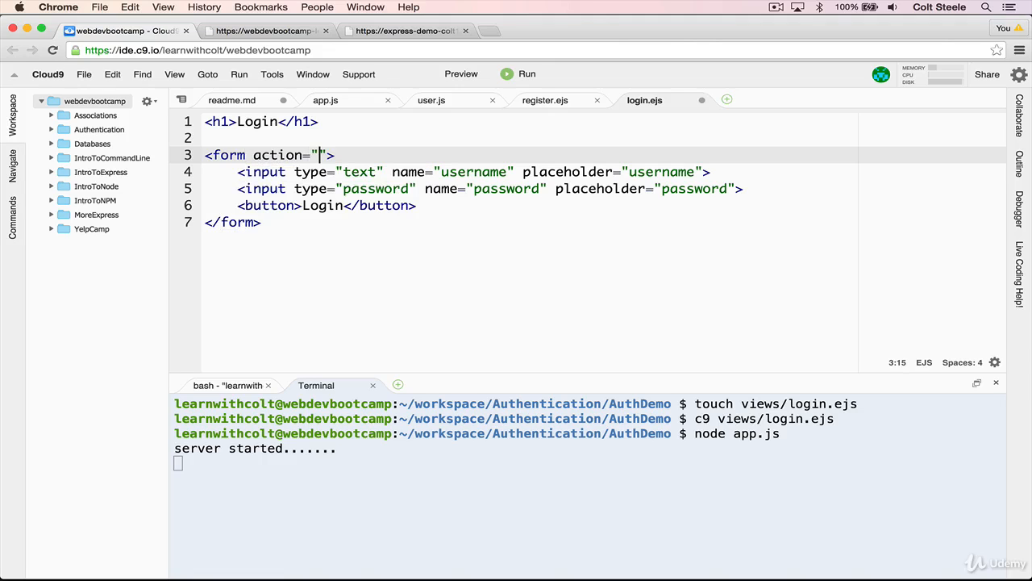
text(/login" method="POST)
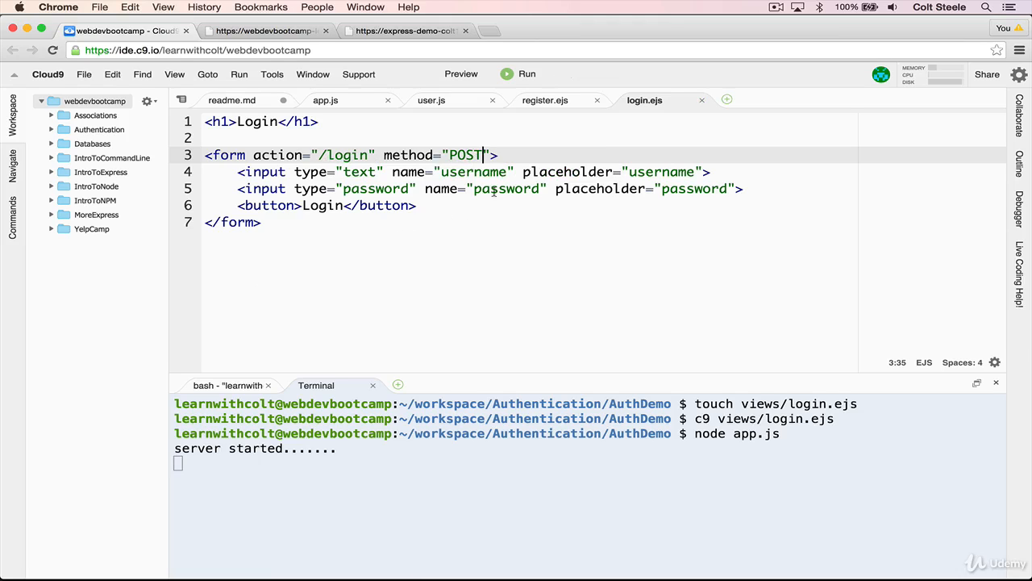
click(262, 31)
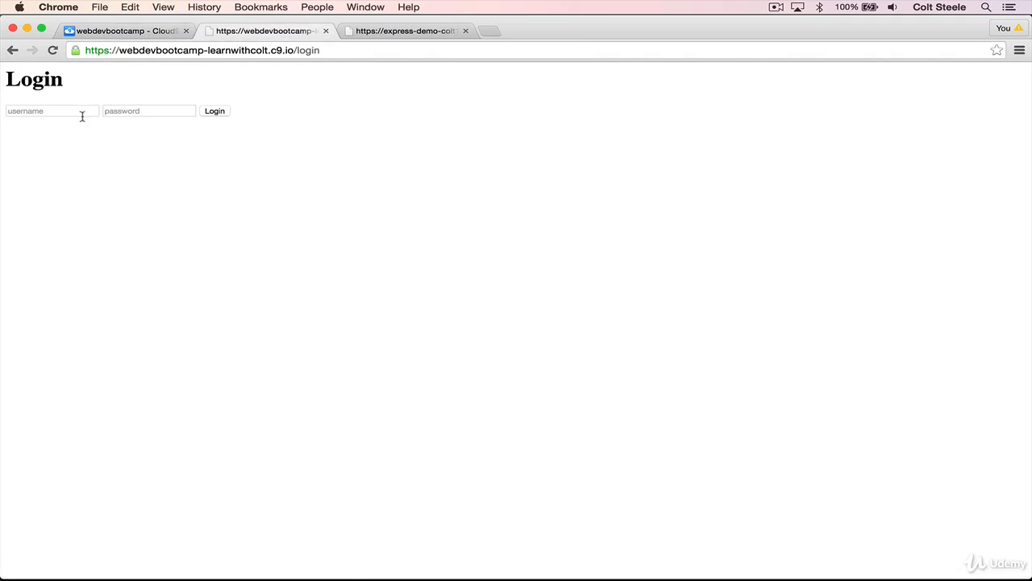
mouse_move(248, 126)
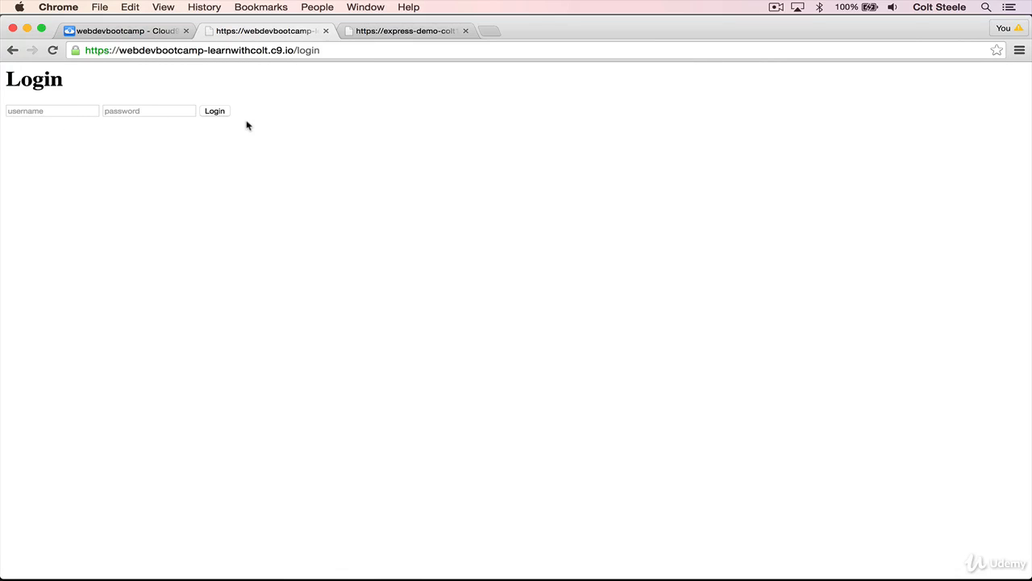
mouse_move(142, 103)
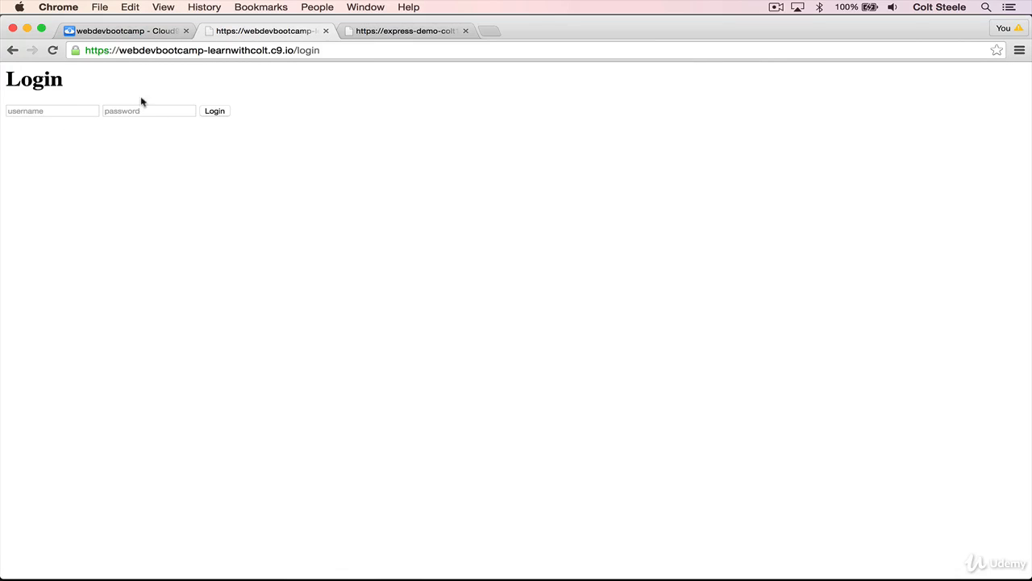
click(121, 31)
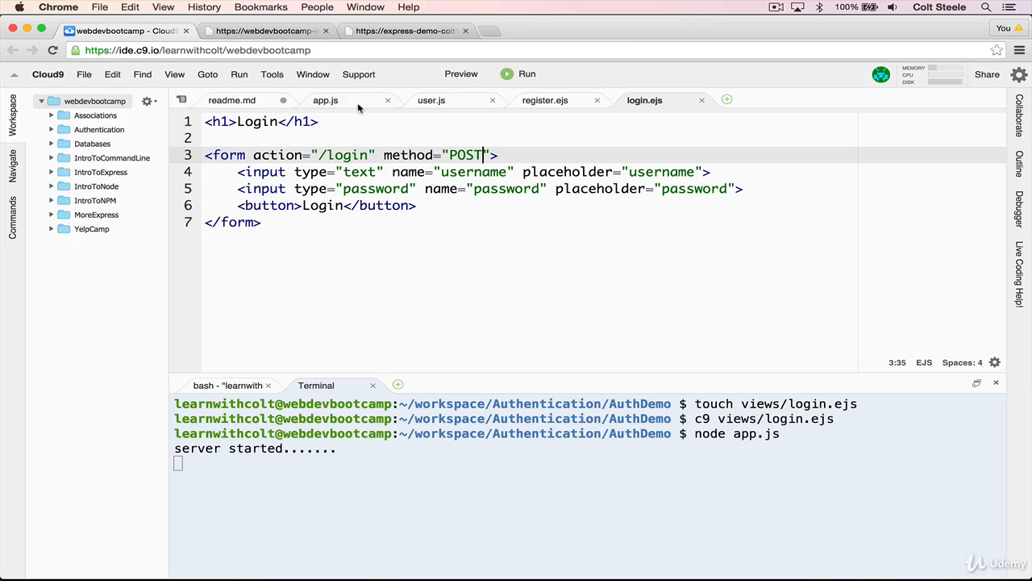
- Add a //login logic comment and an empty app.post("/login", function(req, res)) handler in app.js
click(326, 100)
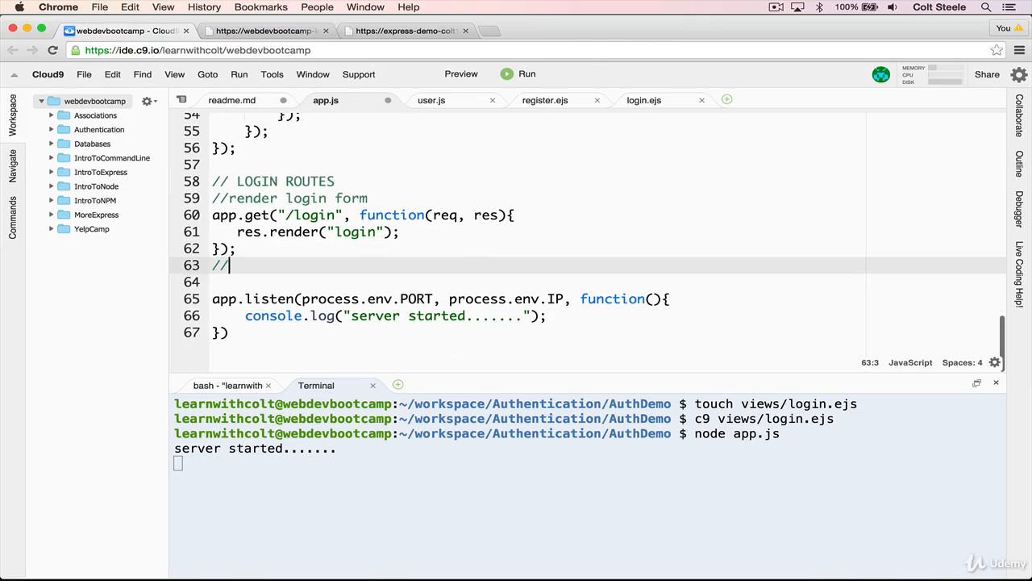
text(login logic)
click(538, 281)
text(a)
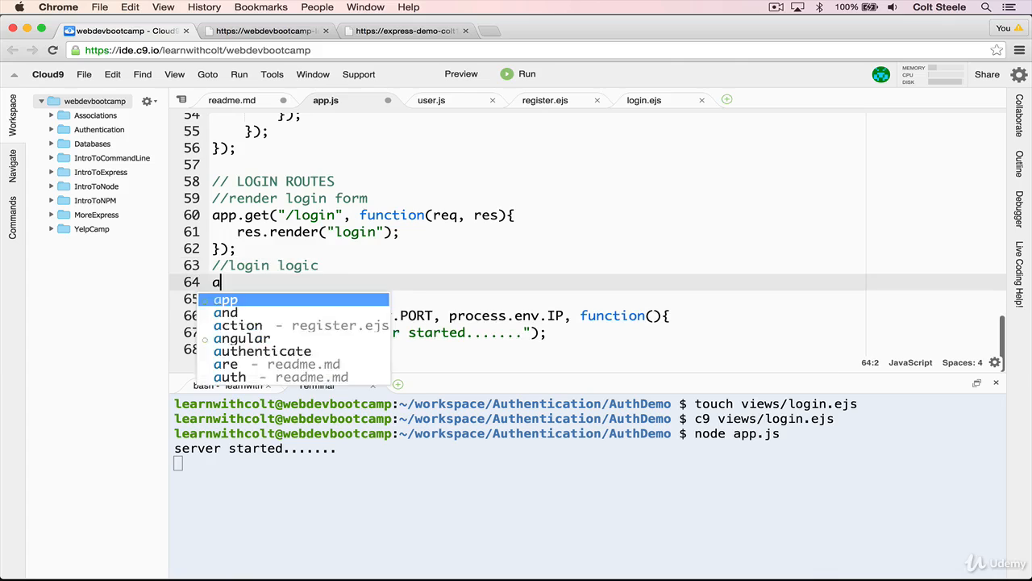
text(pp.post()
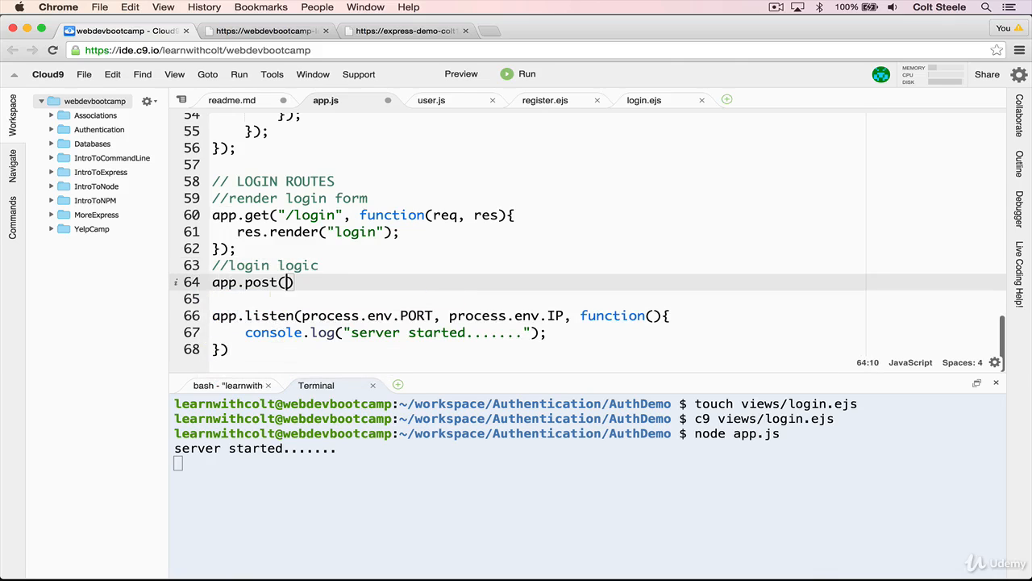
text("/)
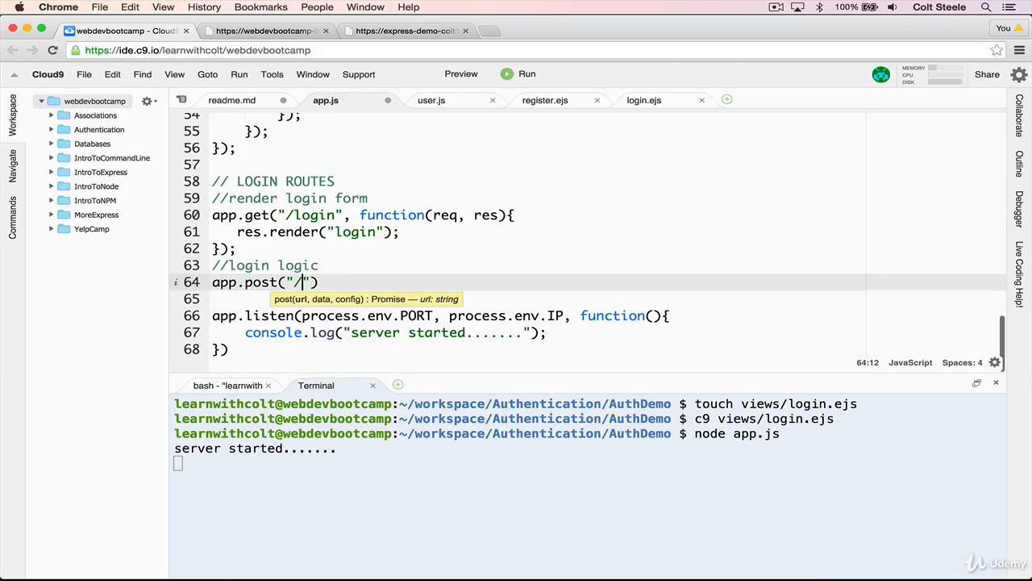
text(login", func)
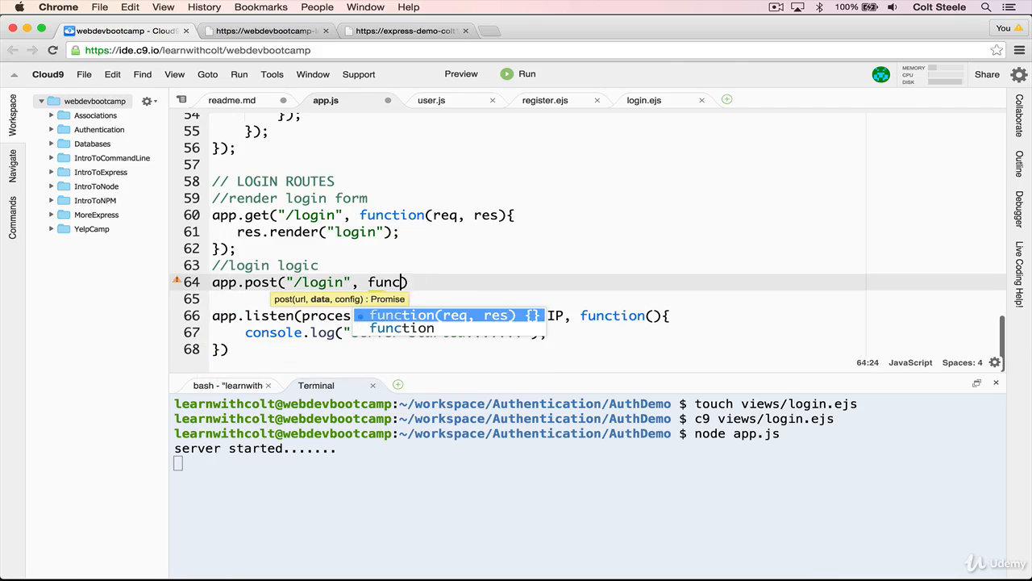
text(tion(req, res))
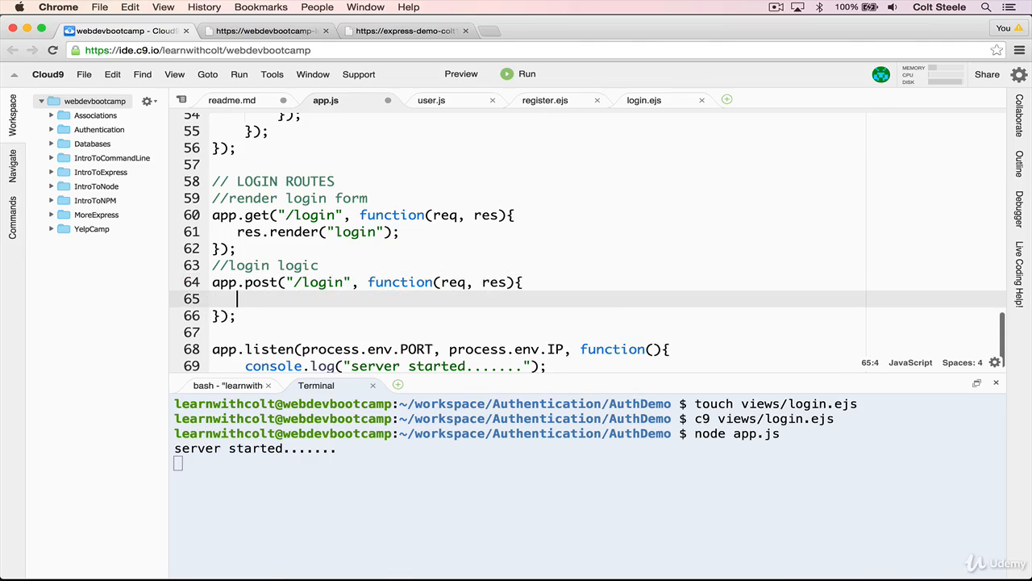
mouse_move(295, 154)
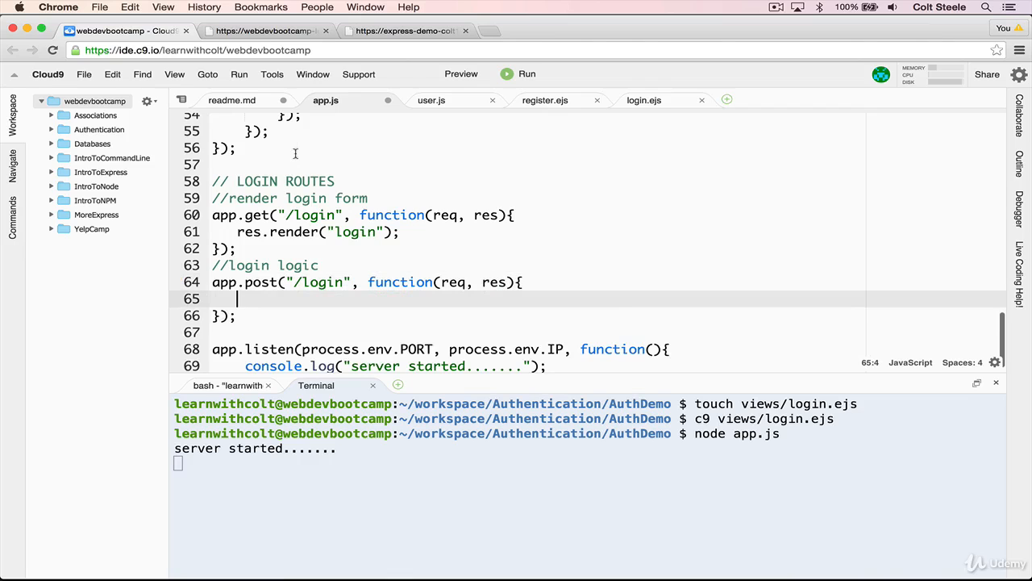
scroll(up, 3)
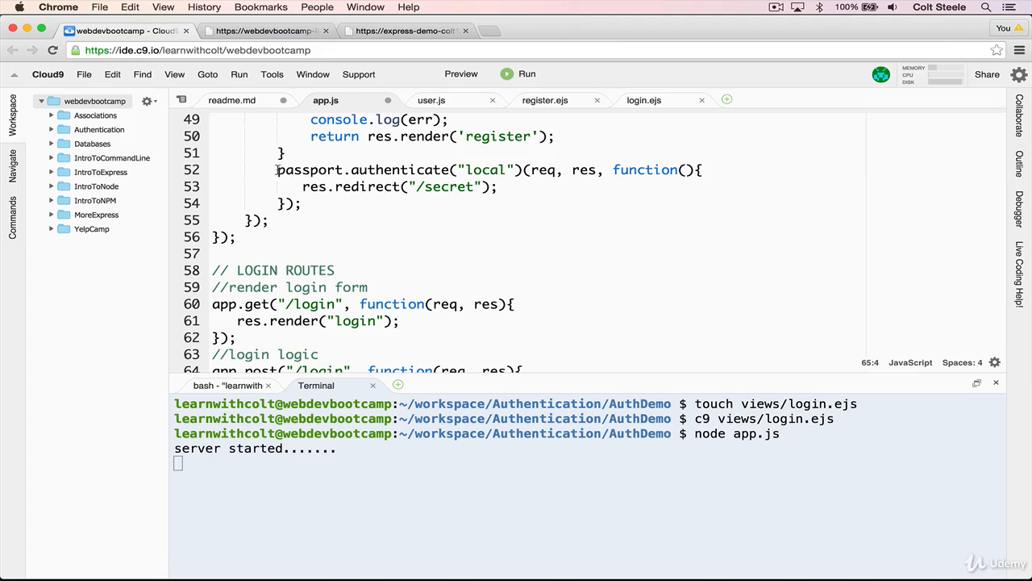
drag(277, 169, 304, 203)
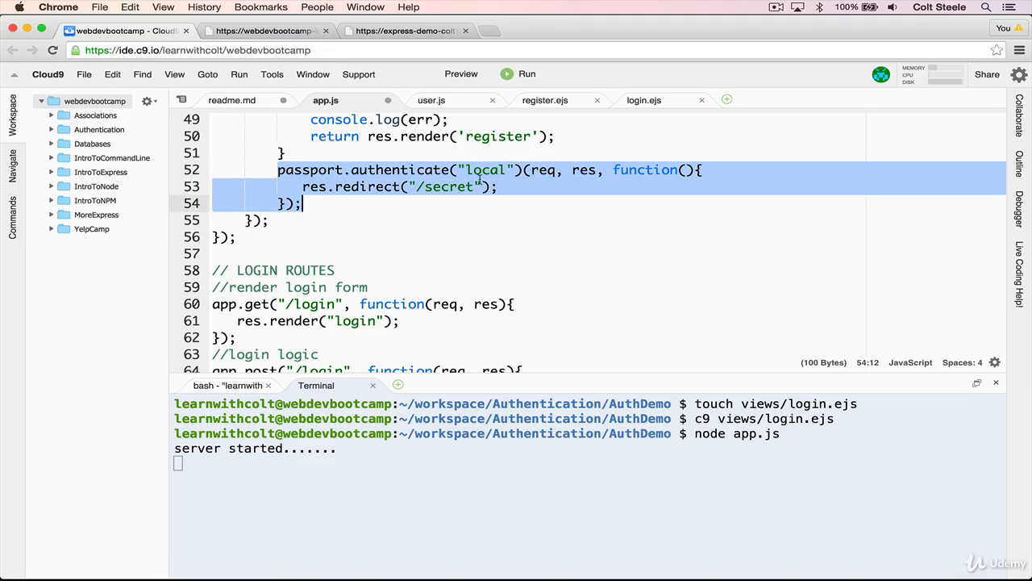
click(490, 169)
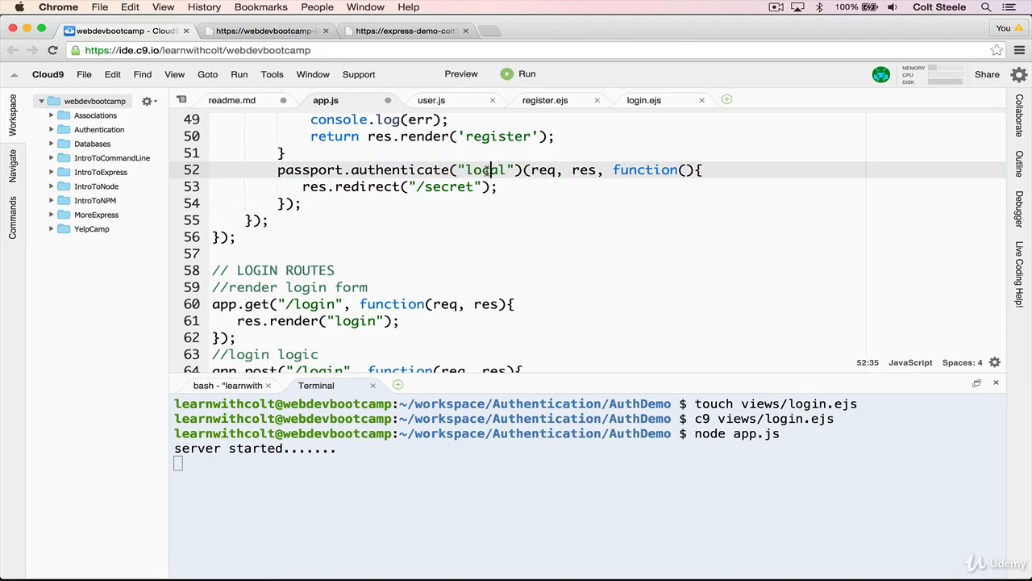
scroll(down, 3)
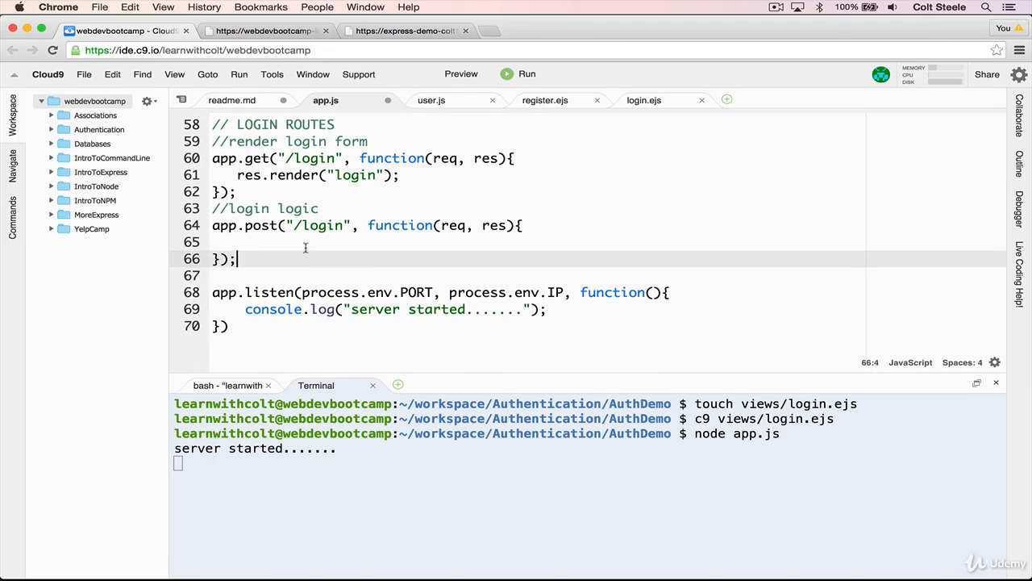
mouse_move(368, 237)
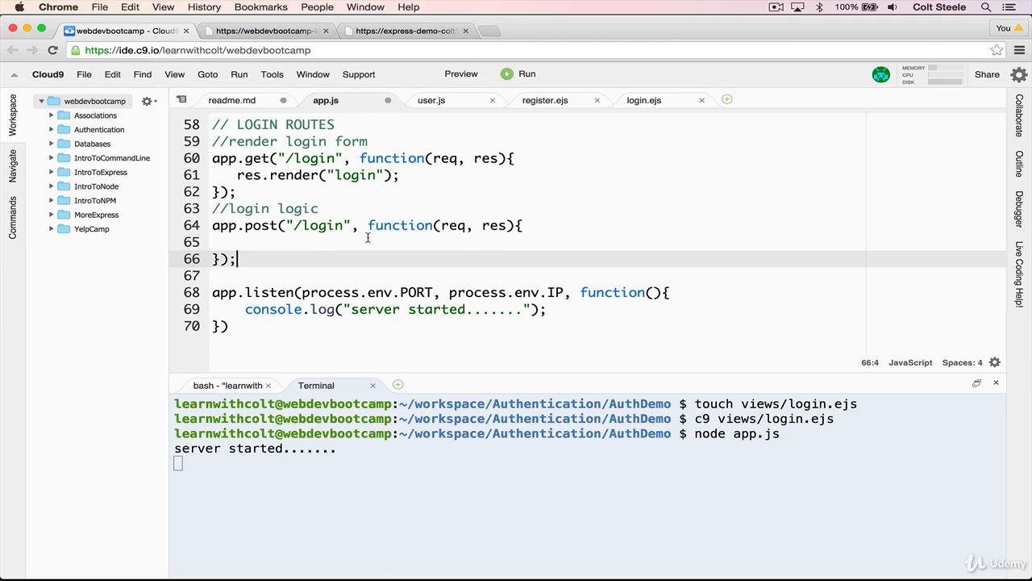
- Insert passport.authenticate("local", { as the second argument of app.post("/login")
click(357, 226)
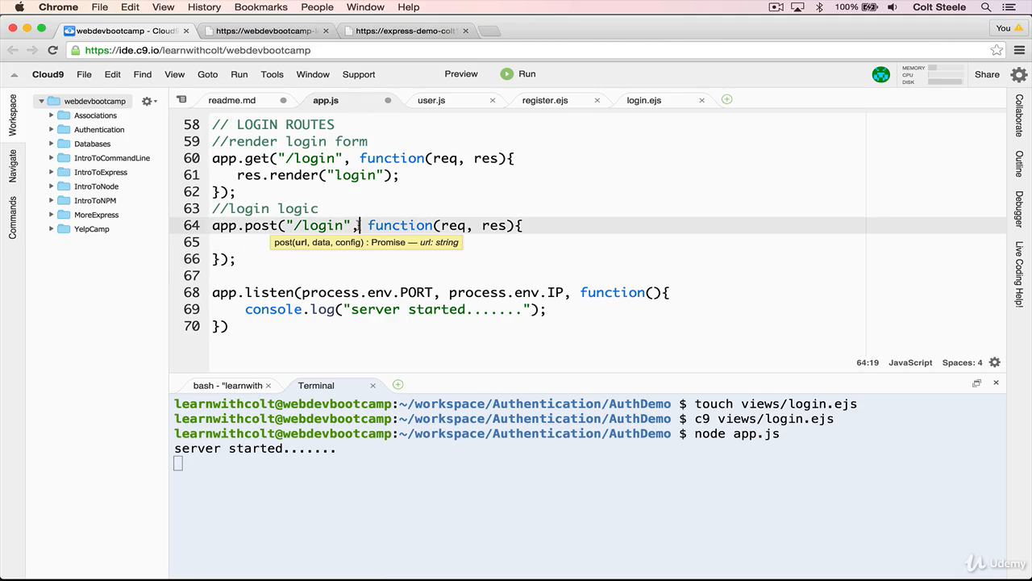
text(,)
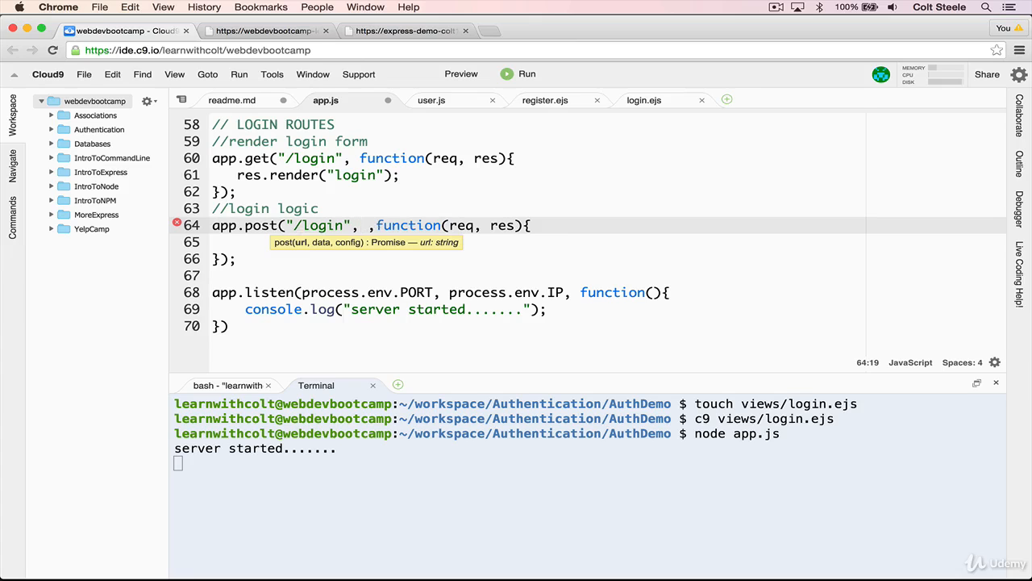
text(passport.authenticate("l)
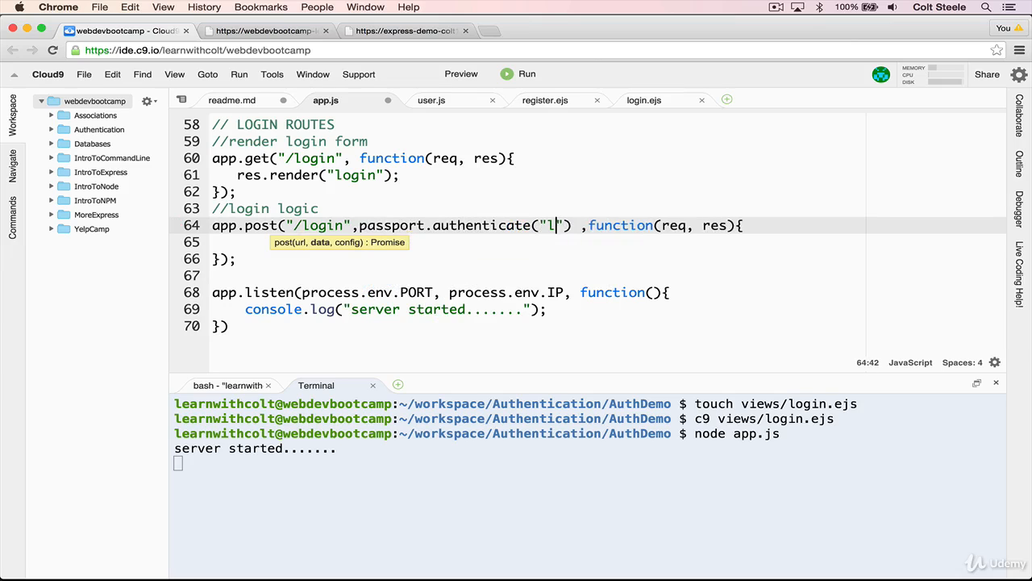
text(ocal)
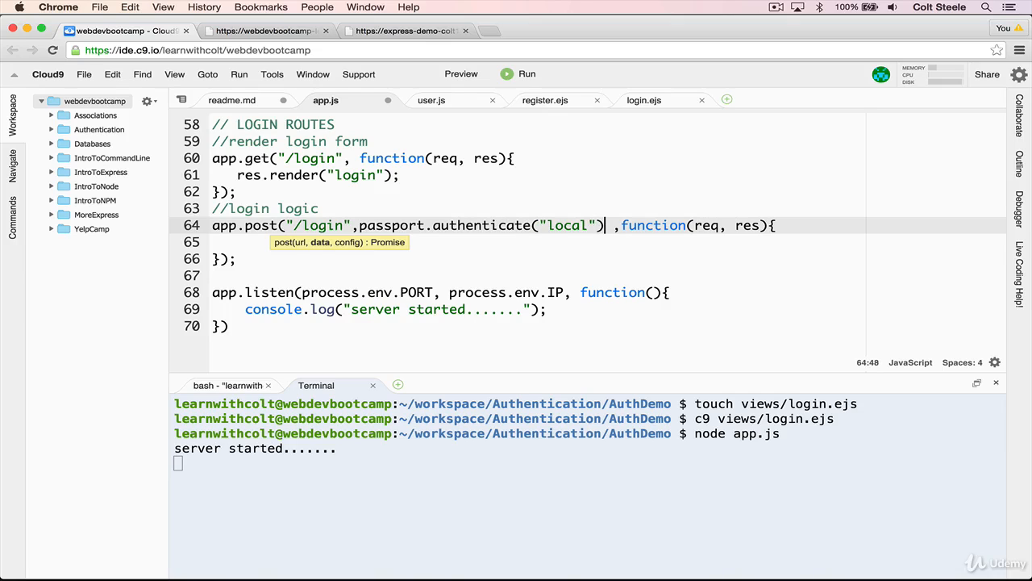
text(, {)
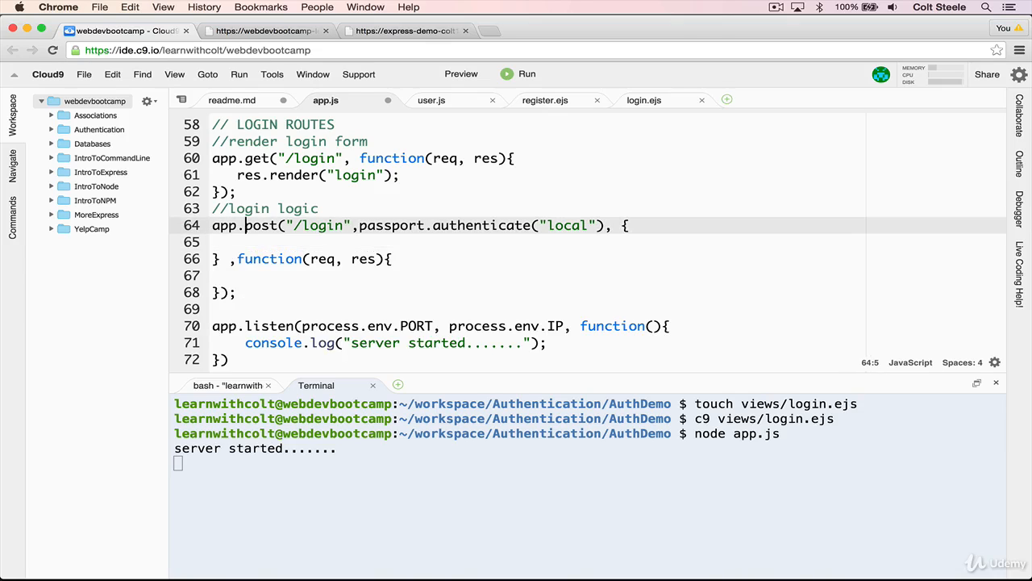
- Fill the options with successRedirect "/secret" and failureRedirect "/login"
click(245, 242)
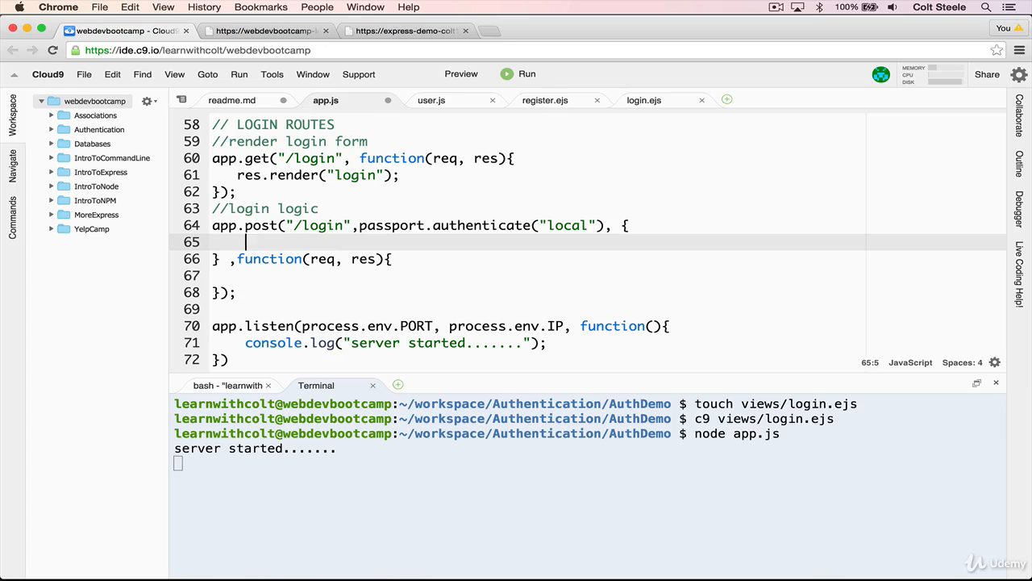
text(successRedirect: "/secret",)
text(failureRedirect: ")
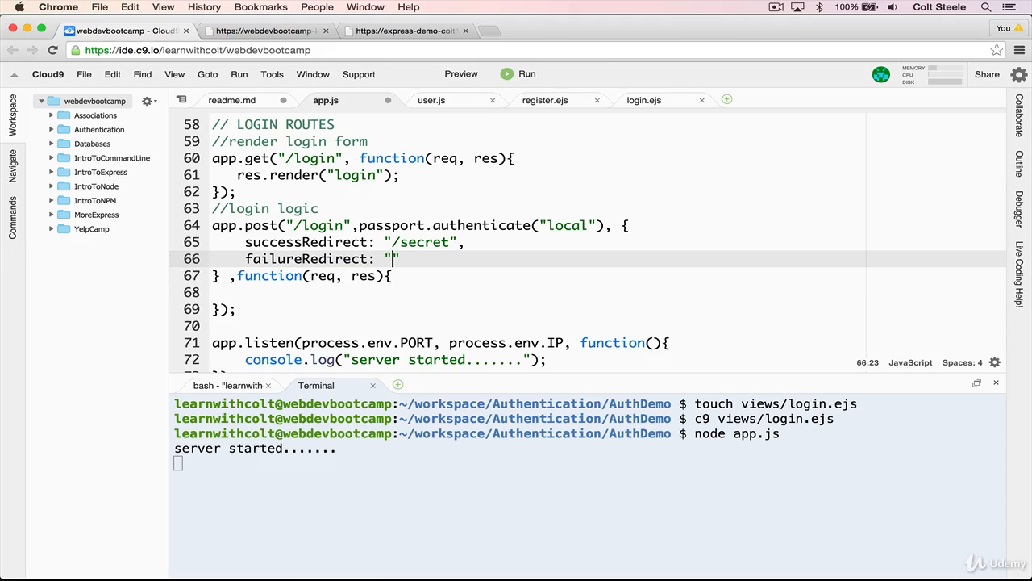
text(/login)
click(538, 276)
text())
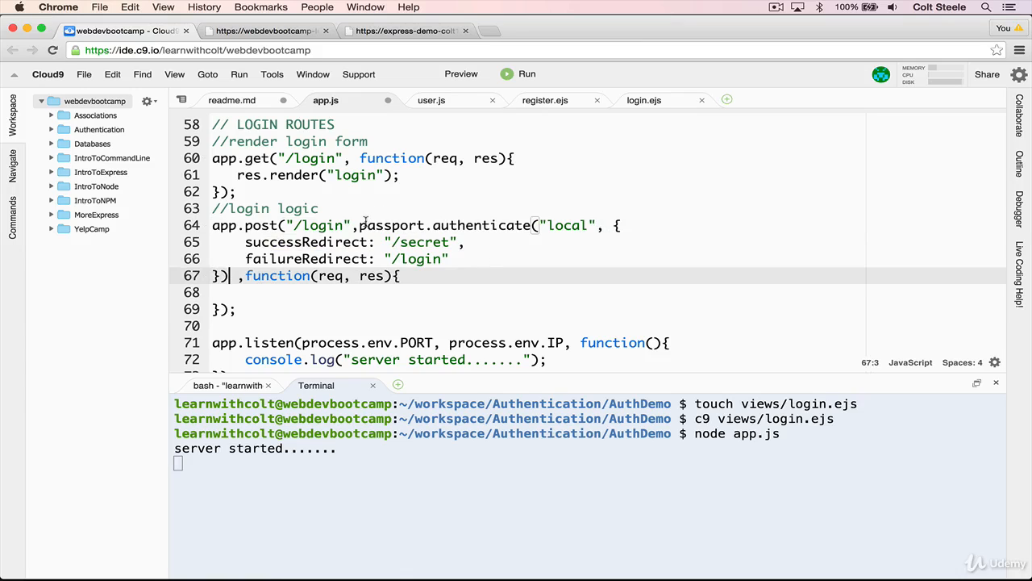
double_click(567, 226)
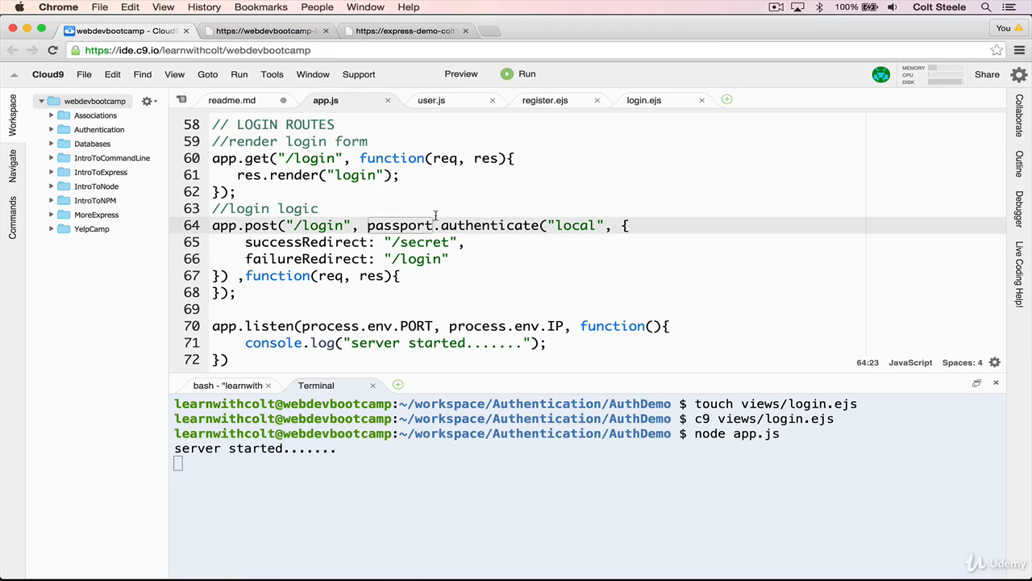
- Add a //middleware comment above the passport.authenticate call in the POST /login route
click(349, 242)
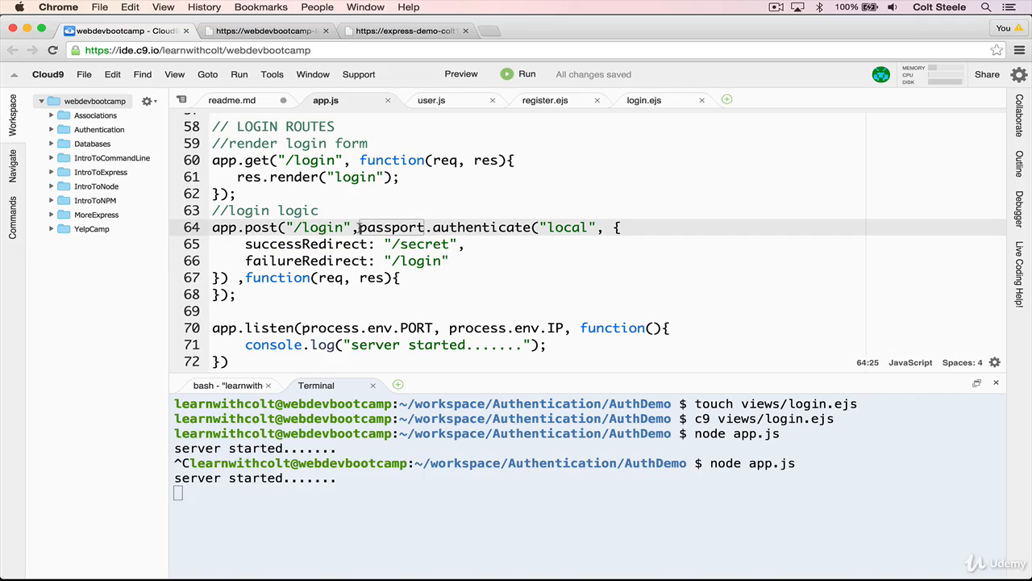
drag(357, 226, 232, 278)
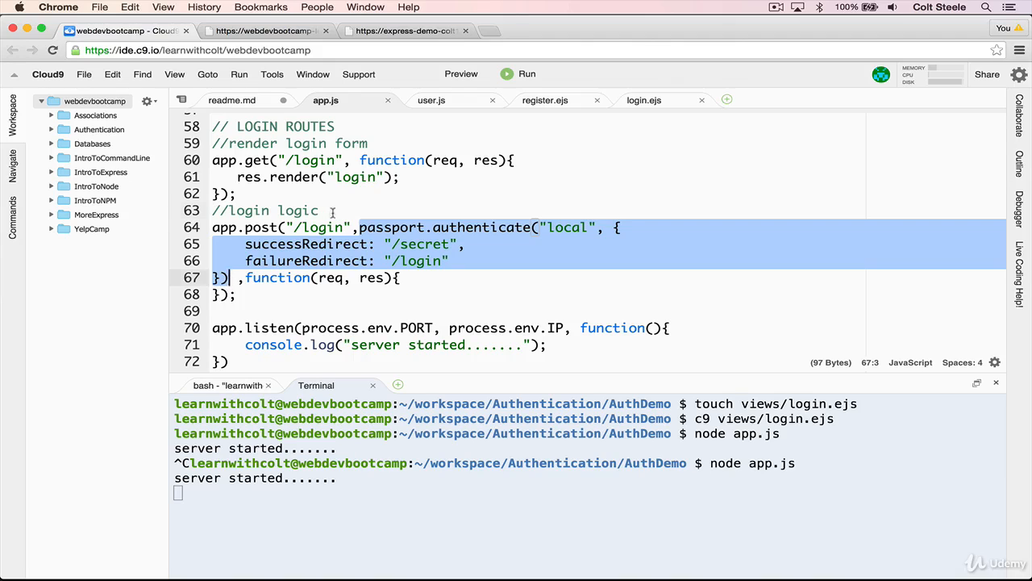
text(//midl)
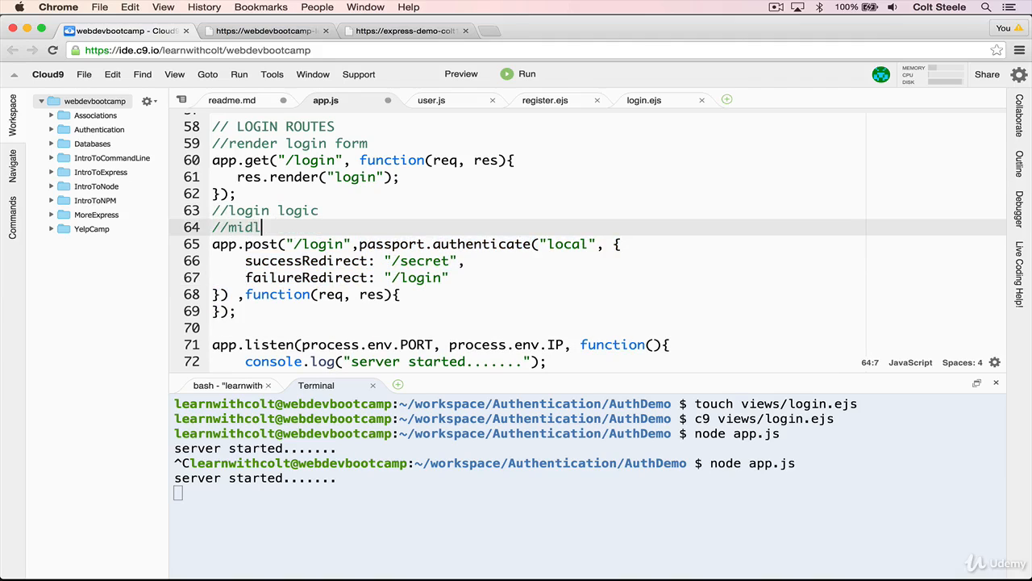
text(dleware)
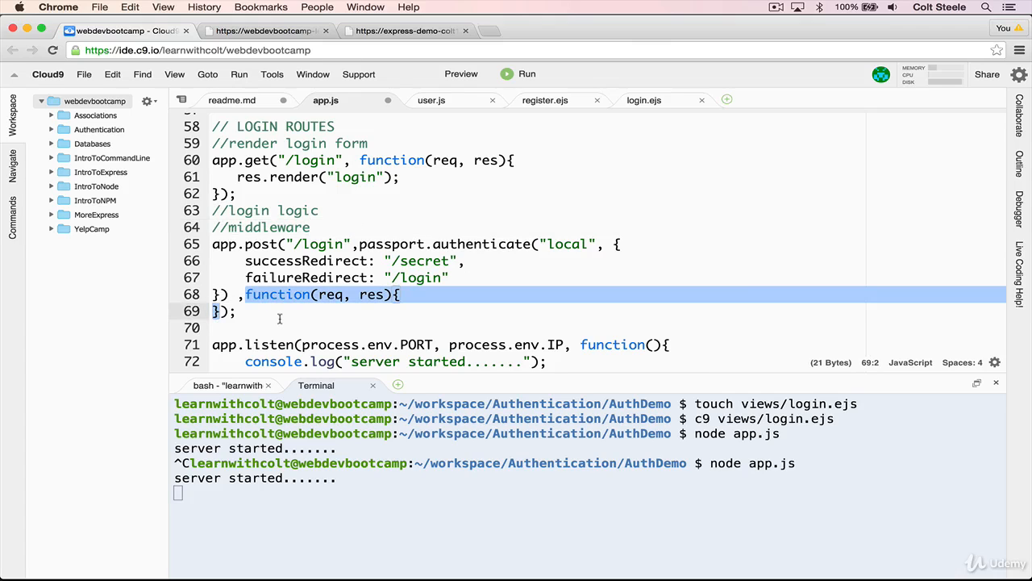
click(239, 310)
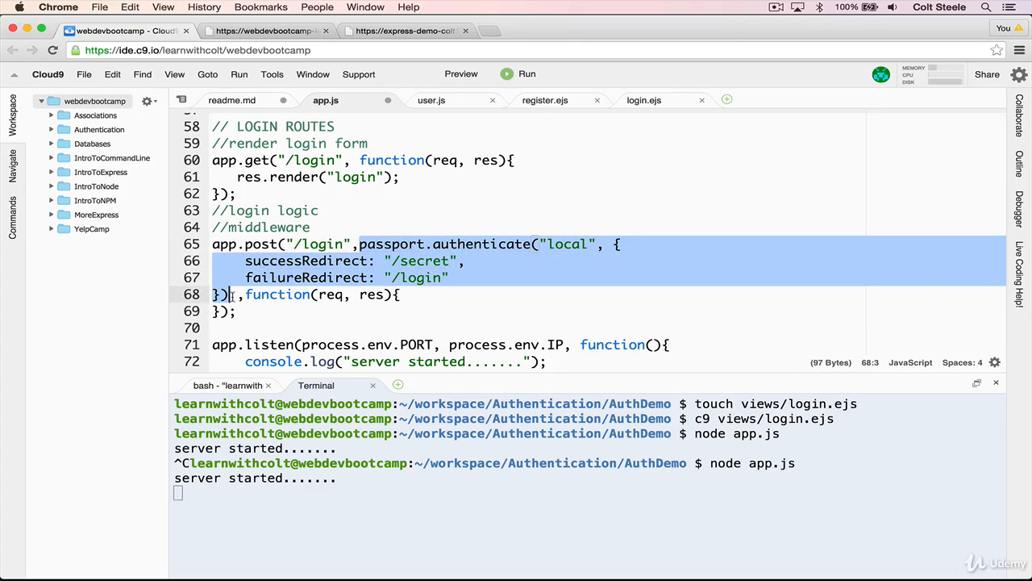
mouse_move(396, 323)
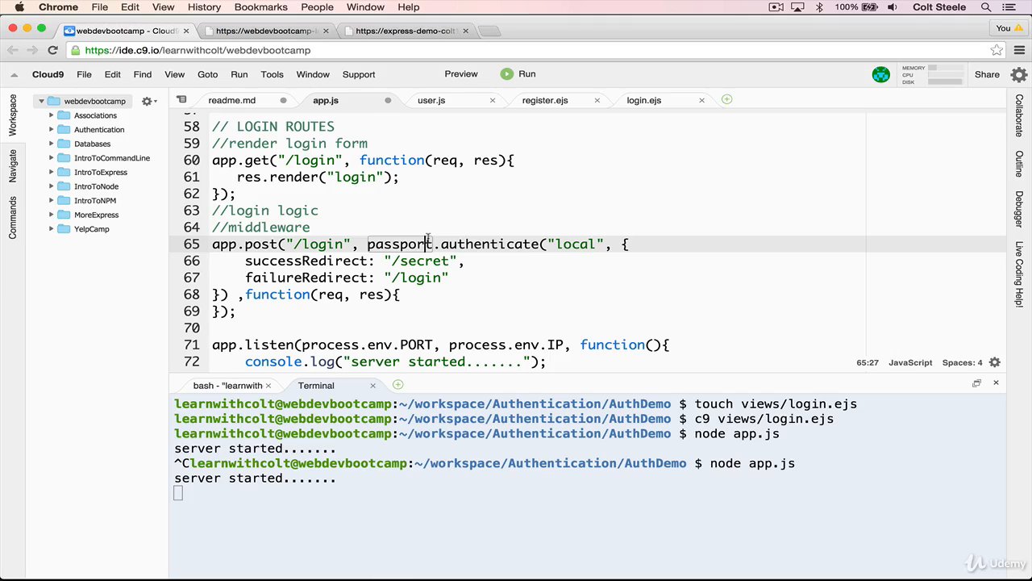
mouse_move(702, 277)
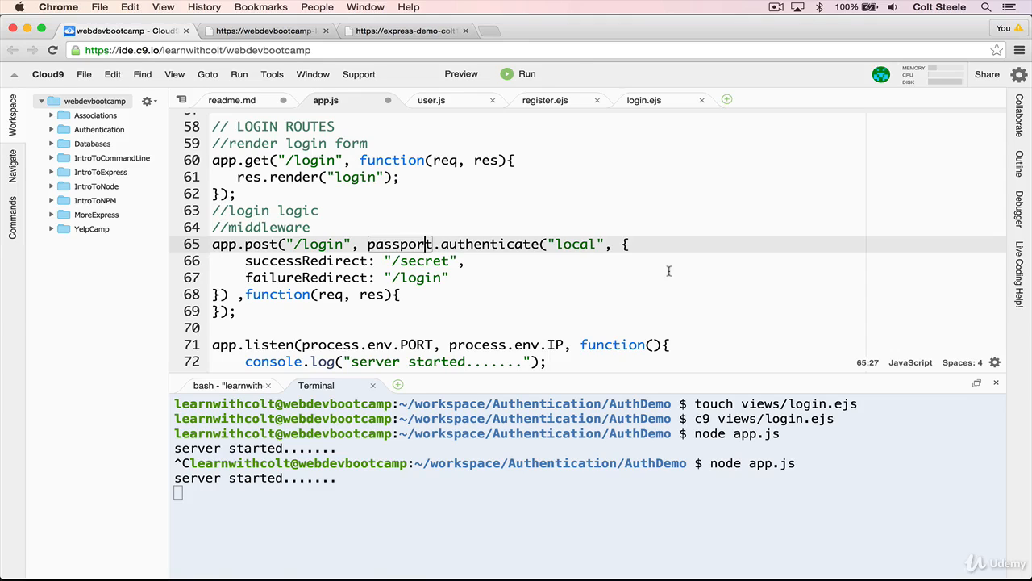
scroll(down, 3)
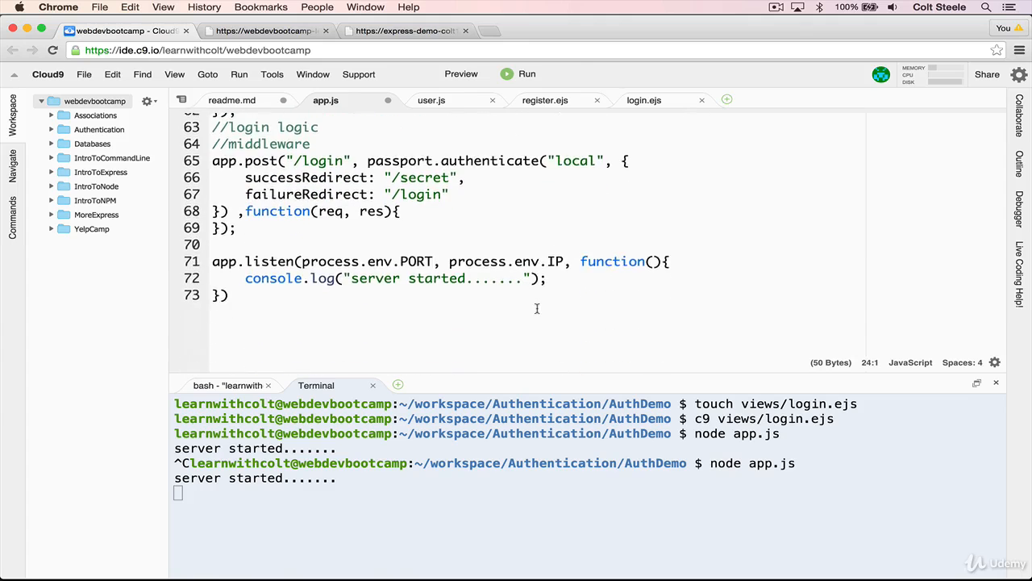
scroll(up, 3)
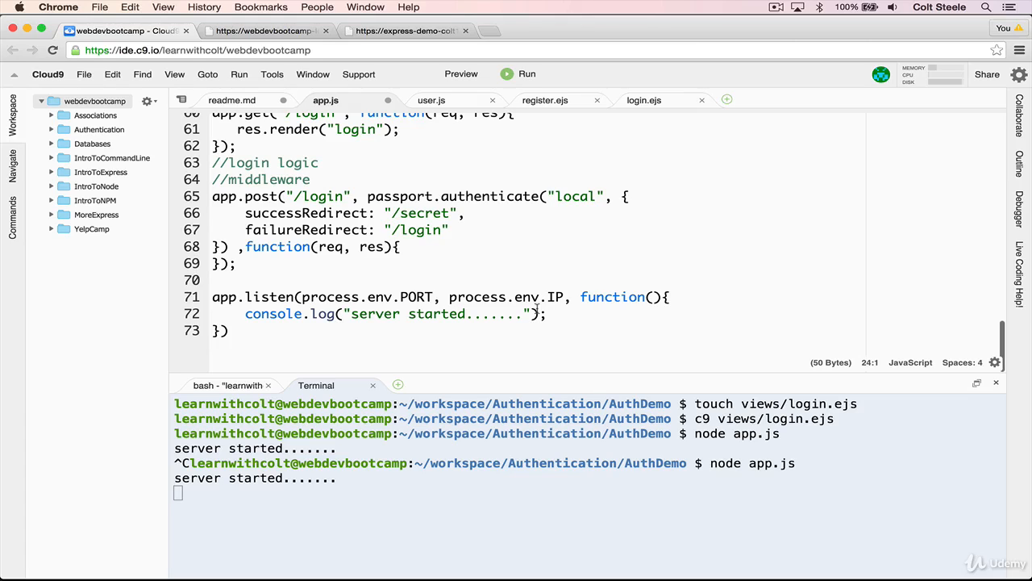
mouse_move(619, 267)
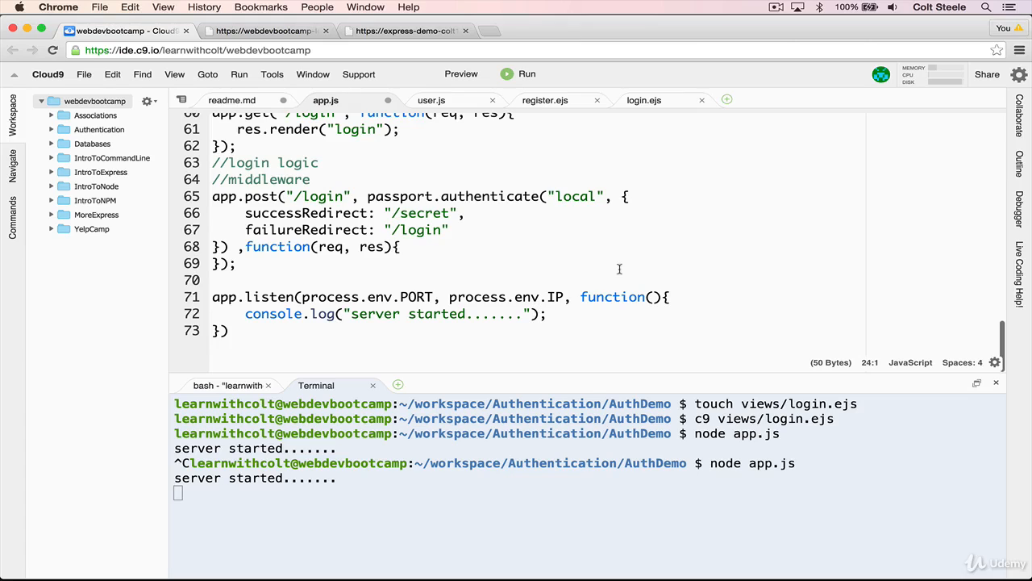
mouse_move(343, 273)
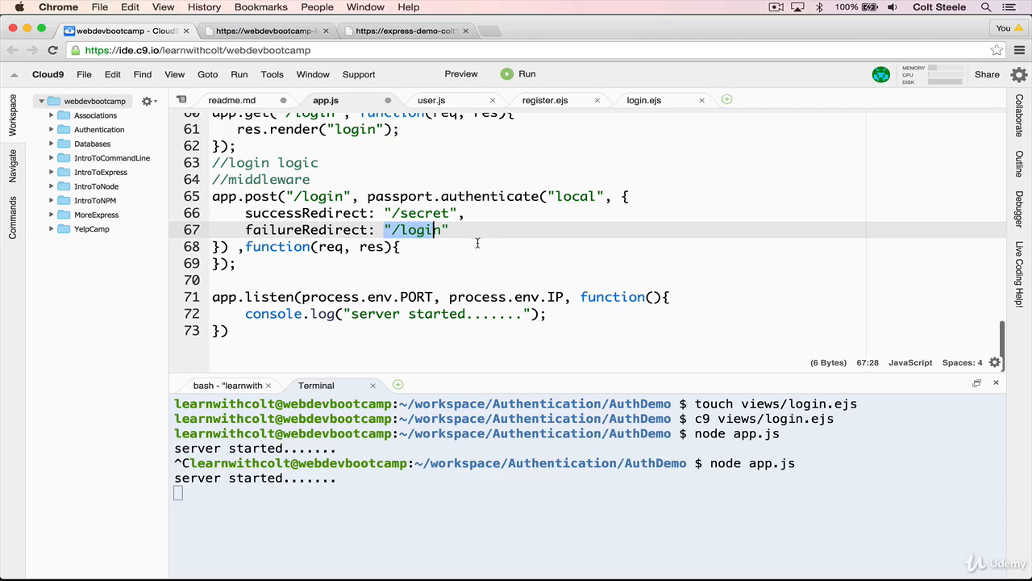
click(628, 199)
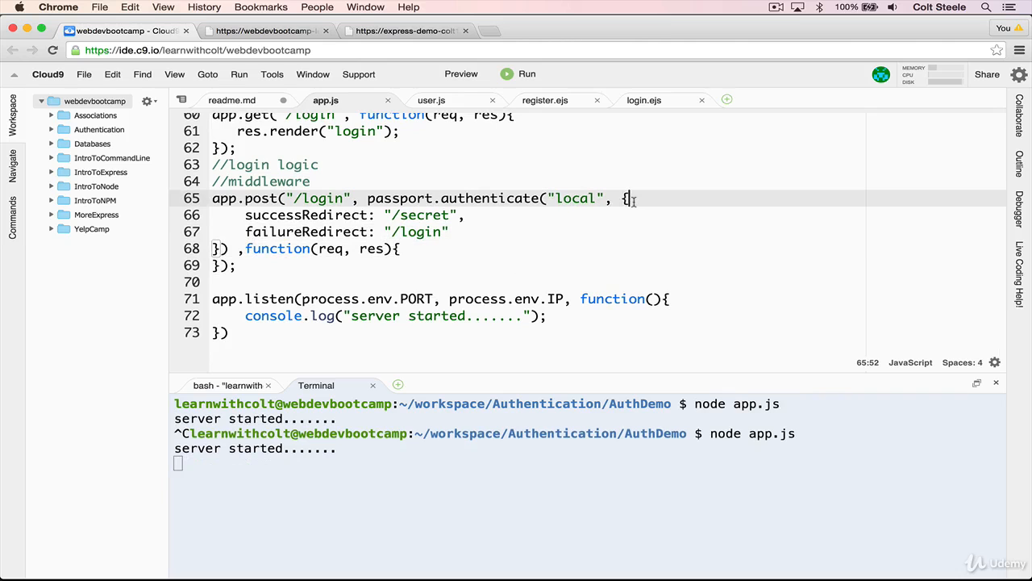
- Write passport.use(new LocalStrategy(User.authenticate())); below the passport middleware
scroll(up, 3)
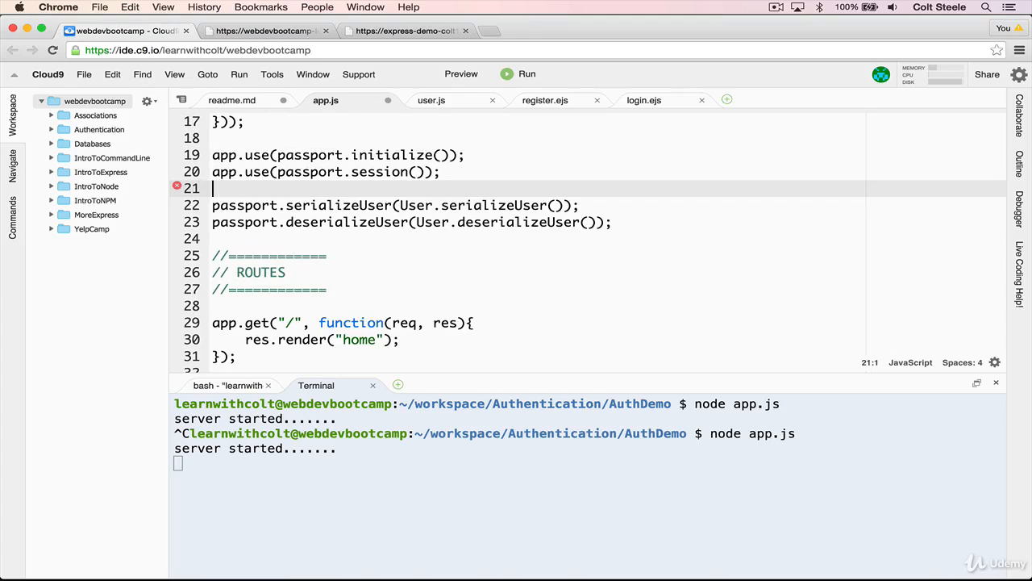
text(passport.us)
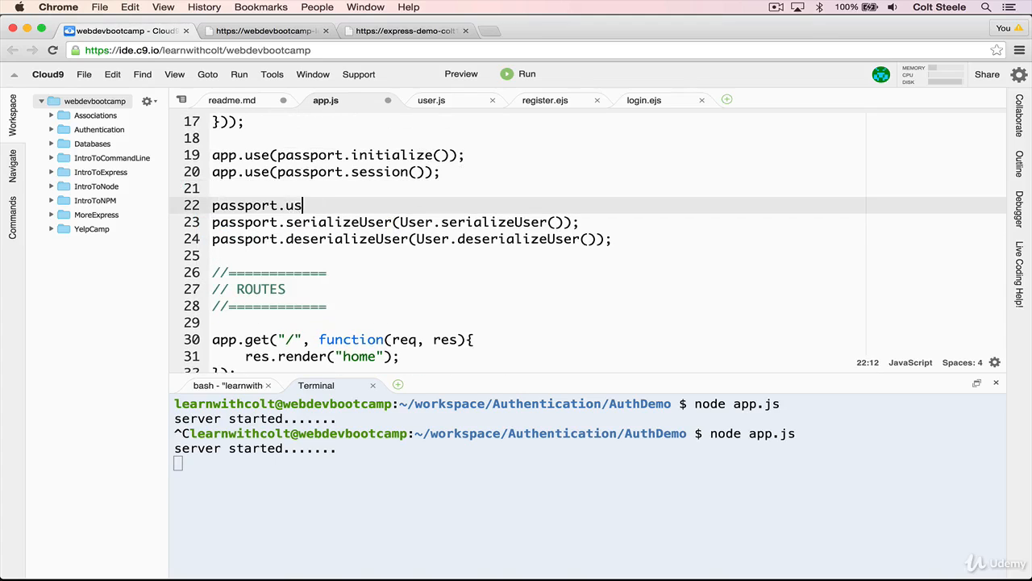
text(e(new Lo)
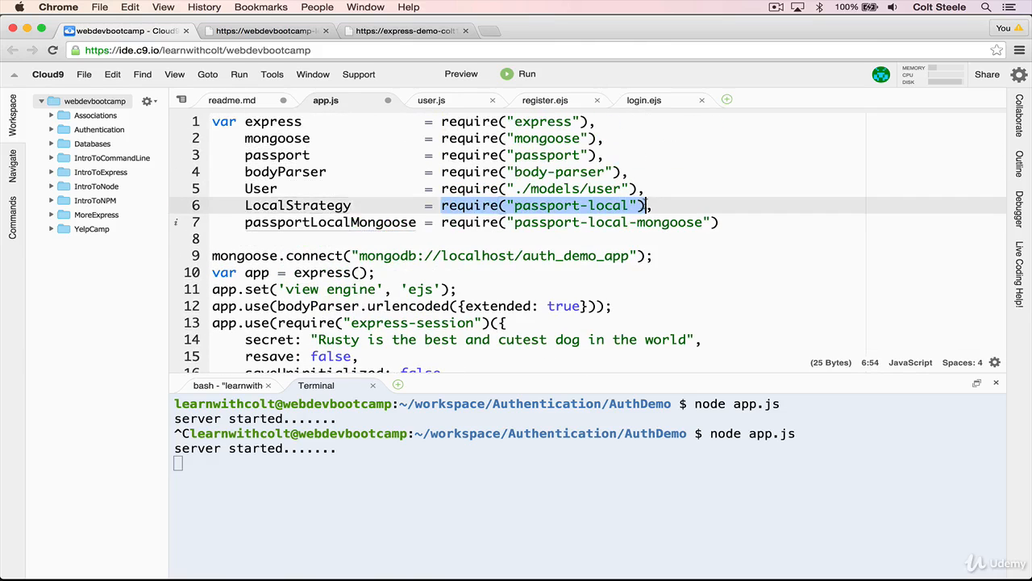
scroll(down, 3)
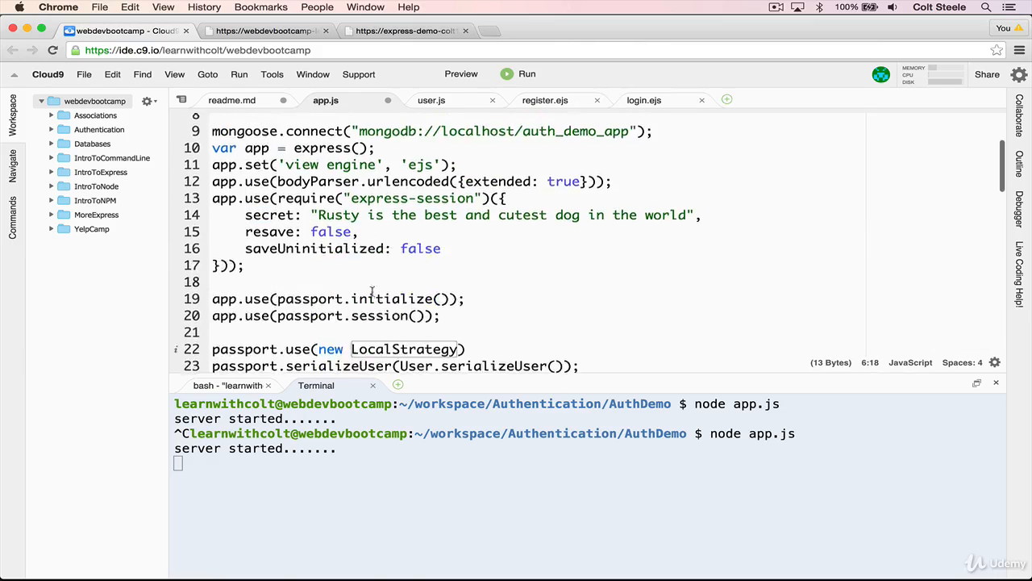
scroll(down, 3)
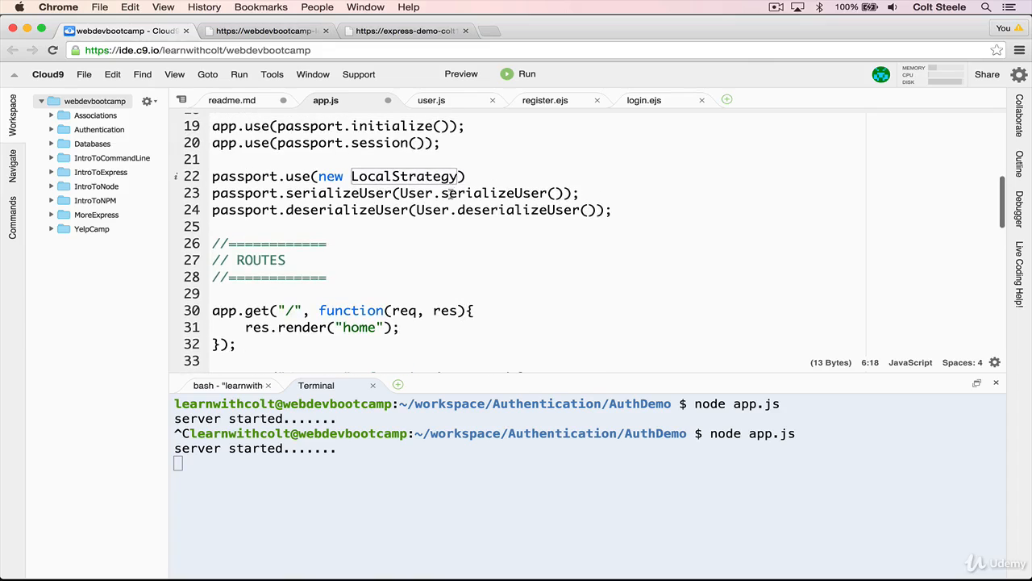
click(458, 176)
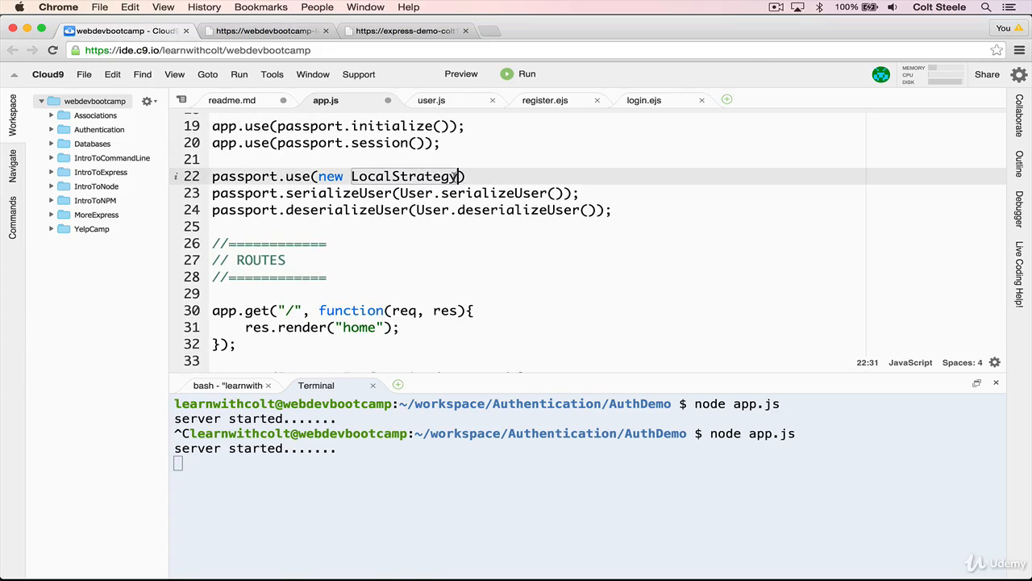
text(User.authenticate()
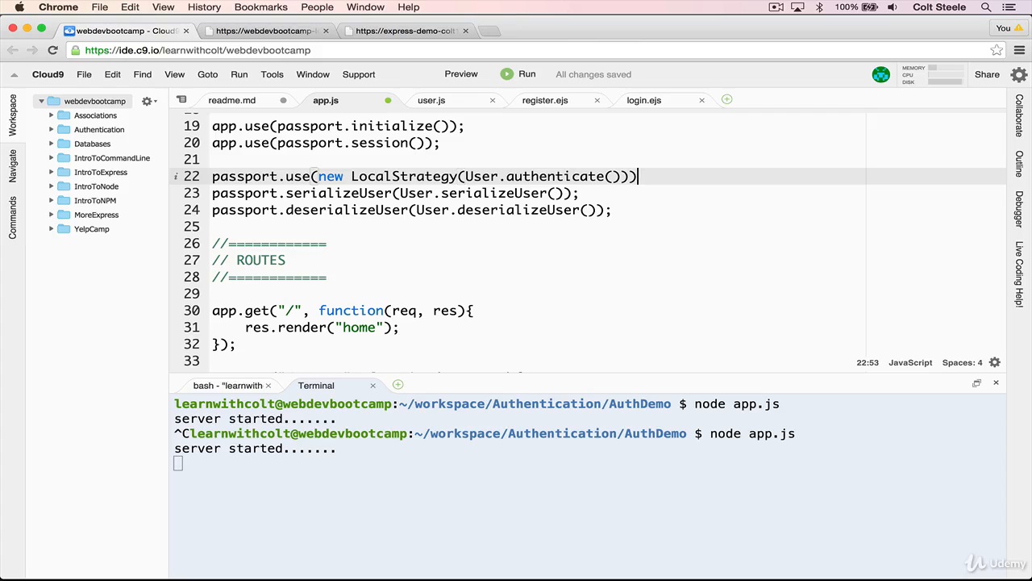
text(;)
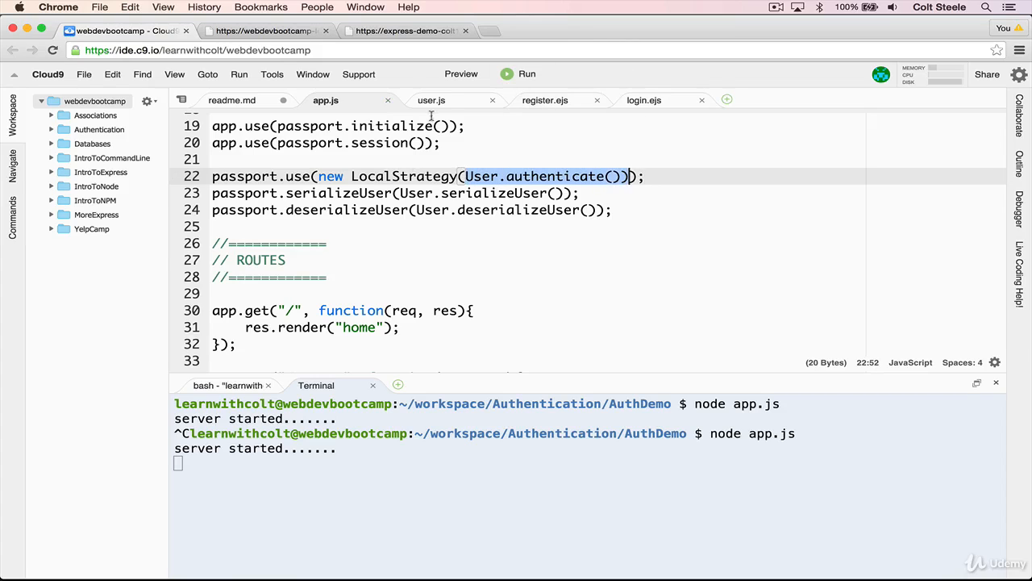
- Check the User model's plugin in user.js, then return to app.js at the login route
click(432, 100)
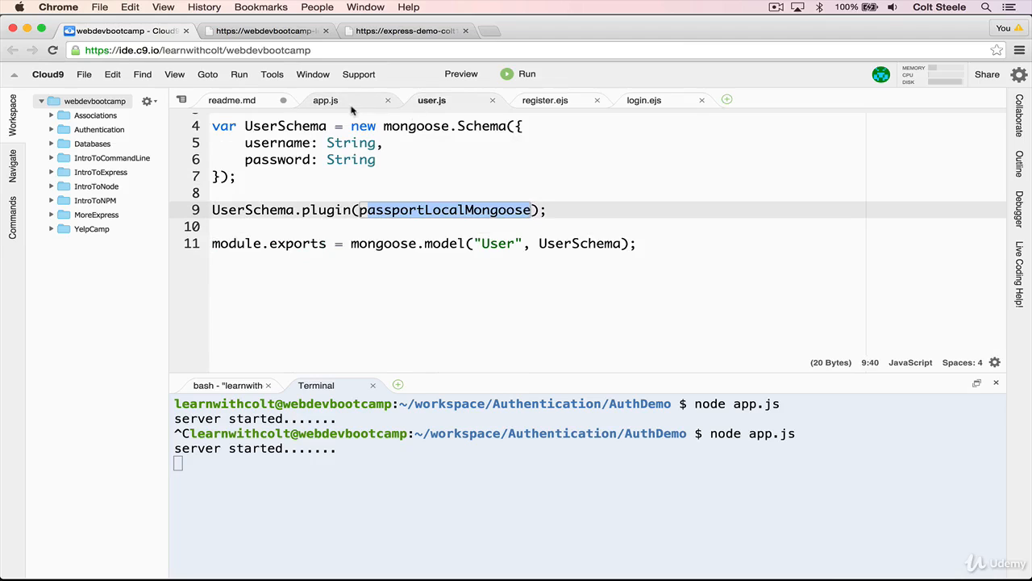
click(326, 100)
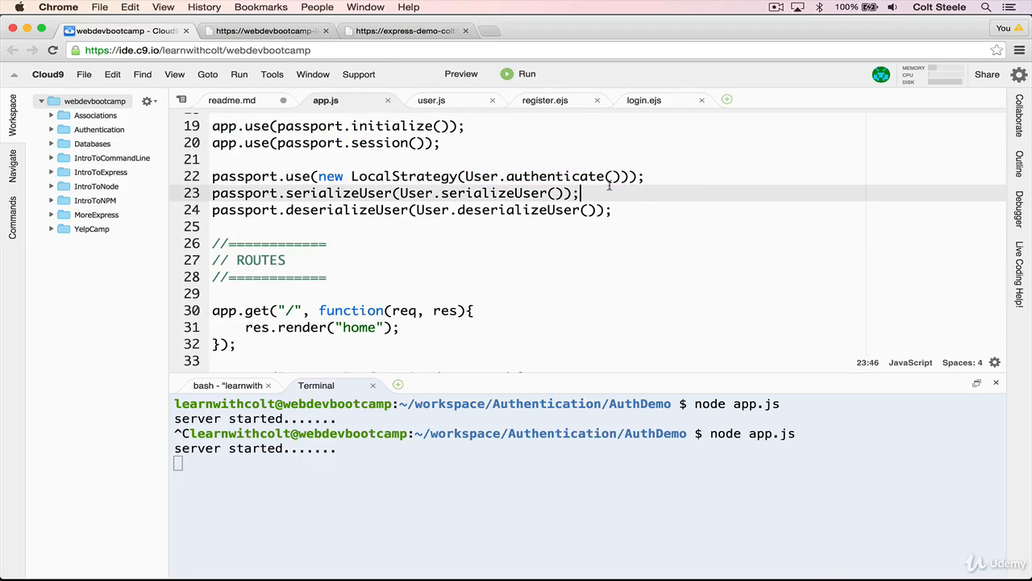
mouse_move(487, 171)
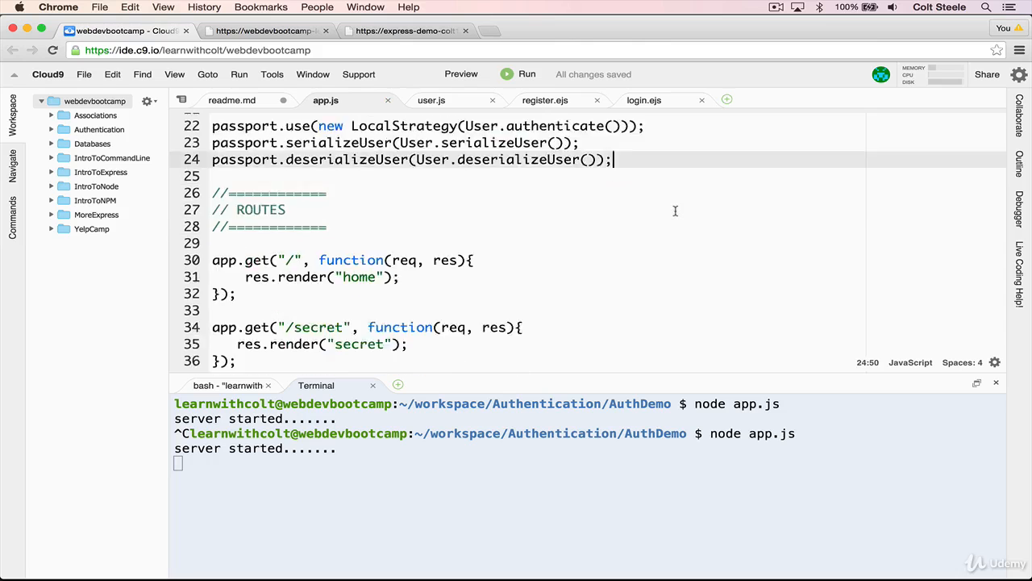
scroll(down, 3)
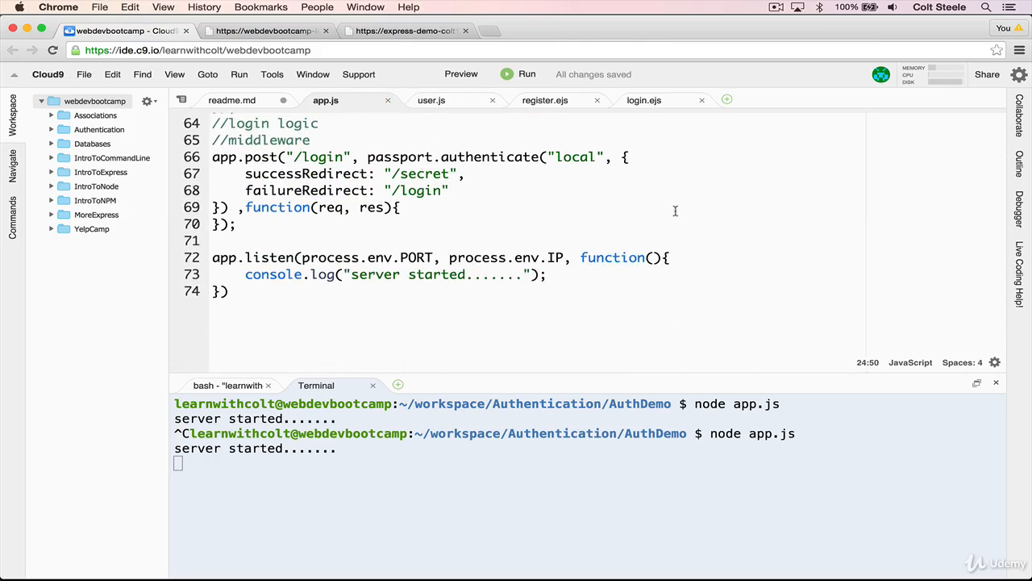
scroll(up, 3)
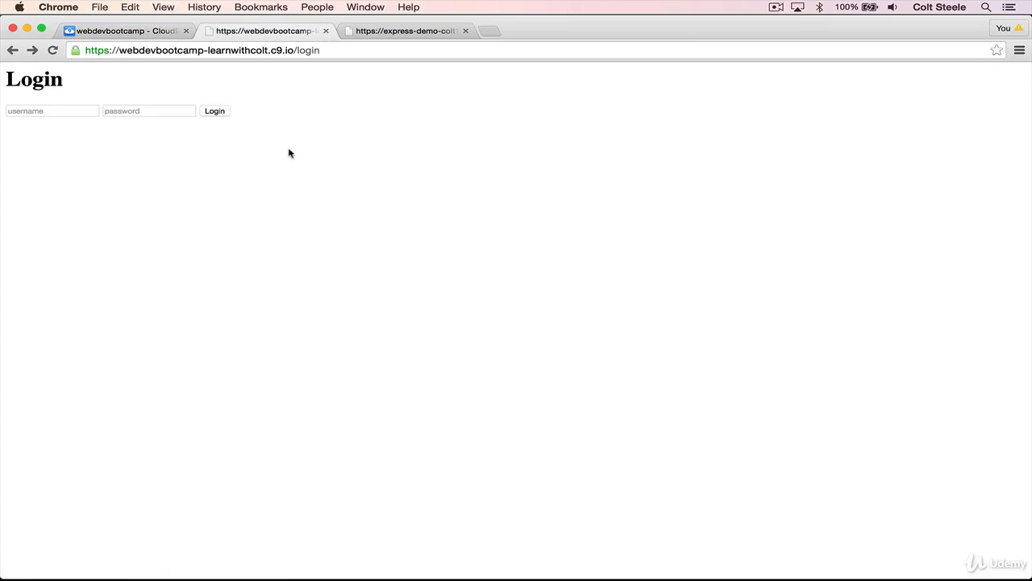
- Try made-up credentials on /login, then log in as a registered user and land on /secret
click(52, 109)
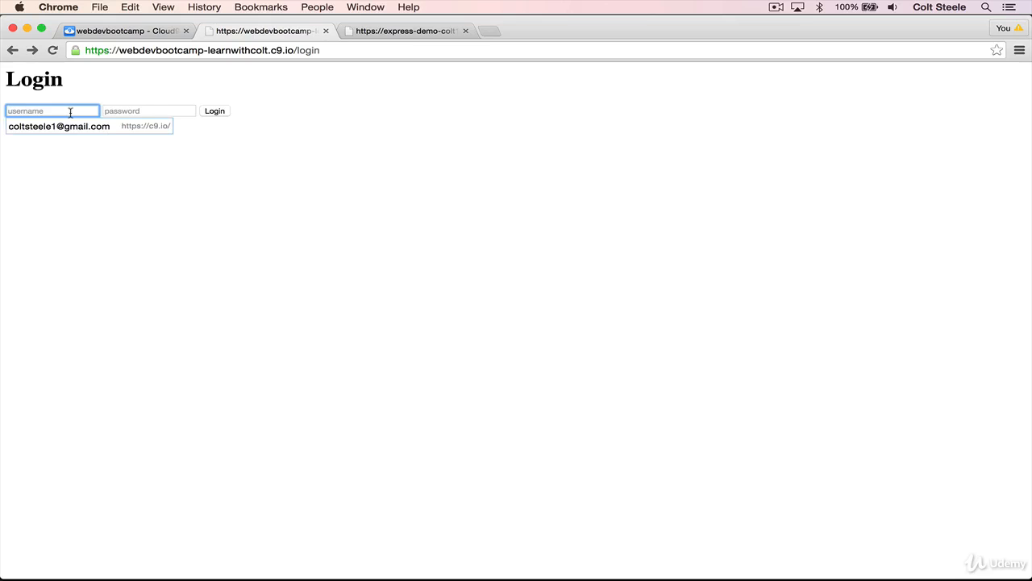
click(213, 110)
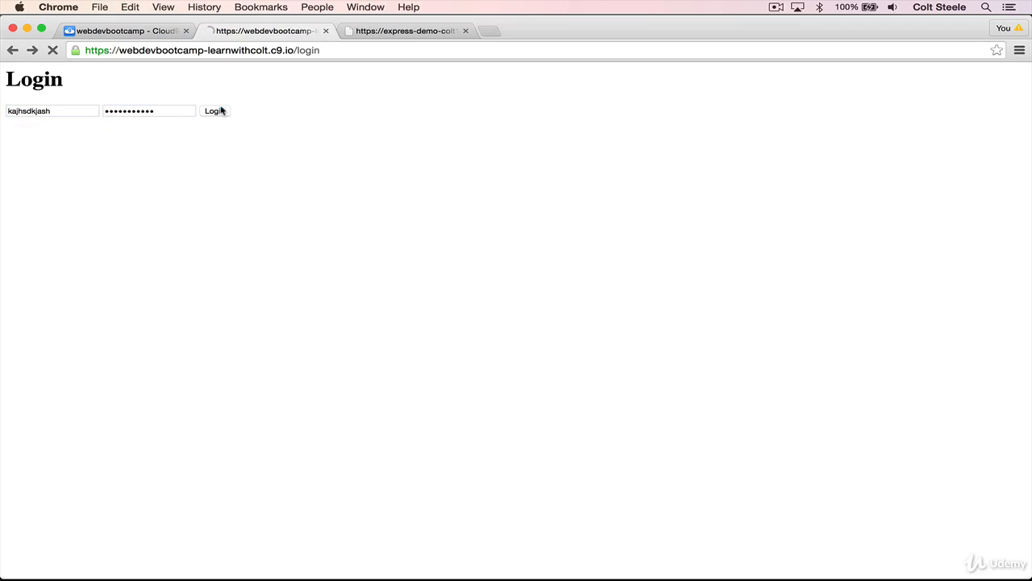
click(215, 110)
text(Colt)
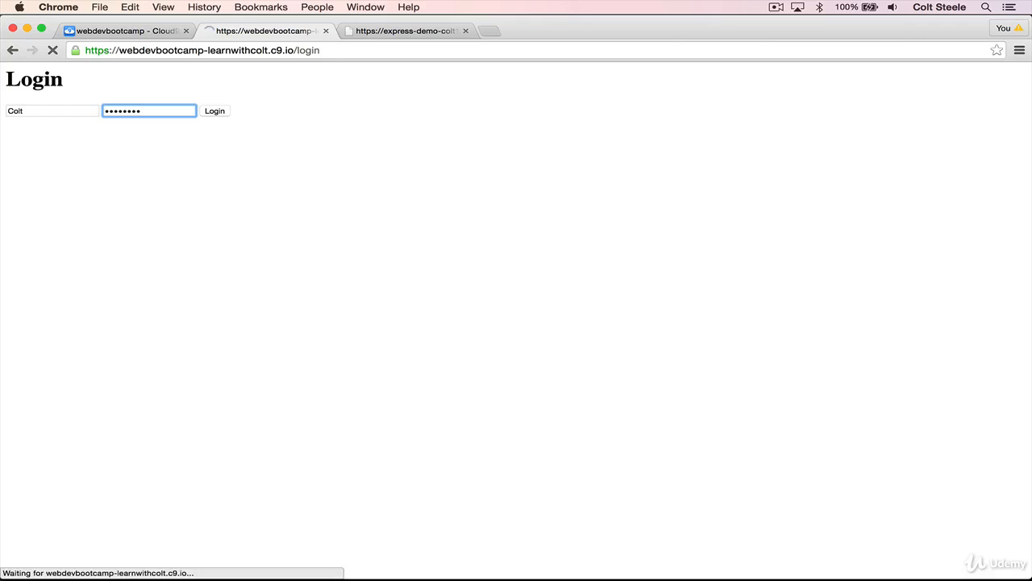
click(214, 110)
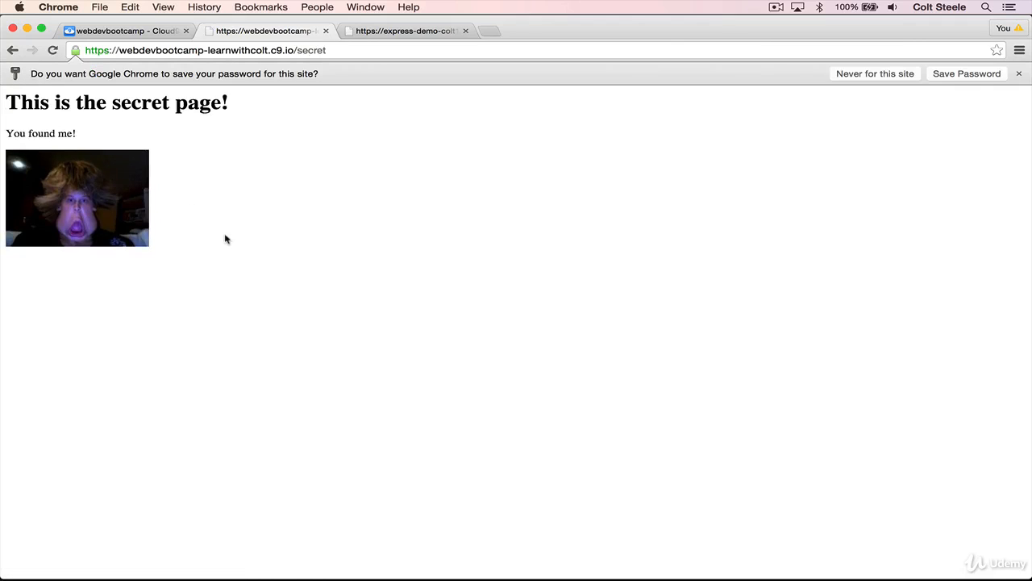
mouse_move(401, 248)
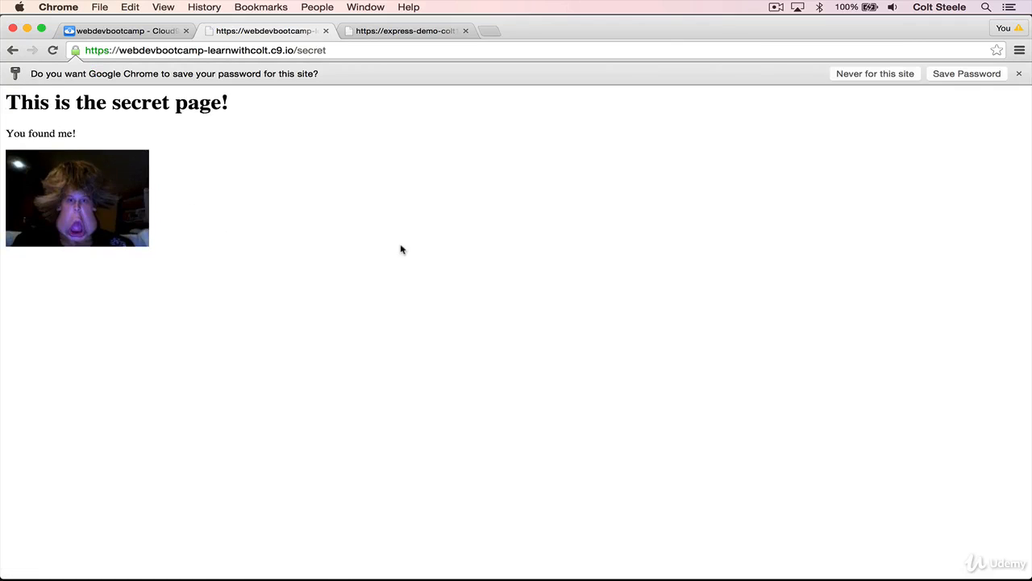
mouse_move(113, 31)
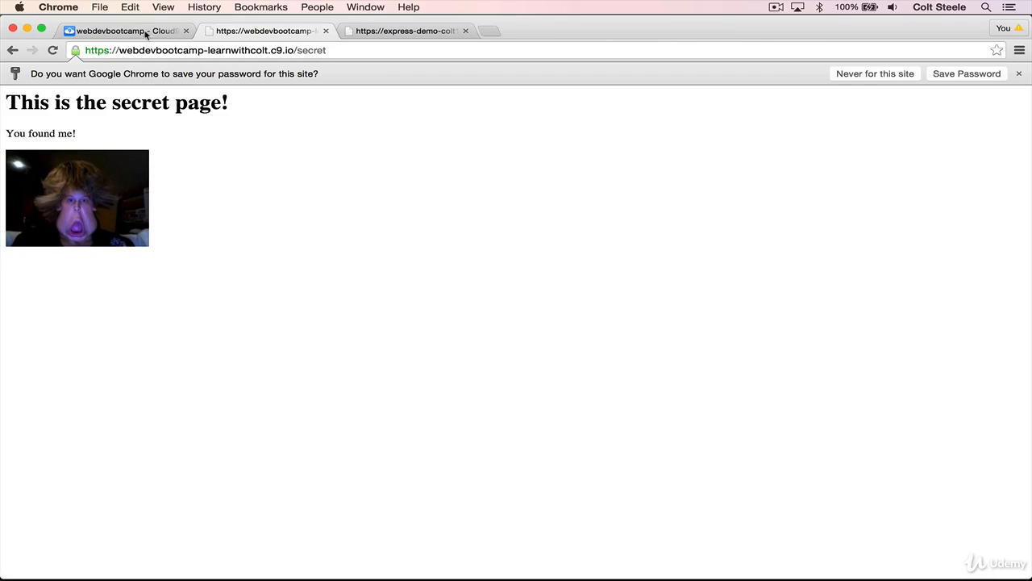
- Highlight the passport.authenticate block with its /secret and /login redirects in app.js
click(121, 31)
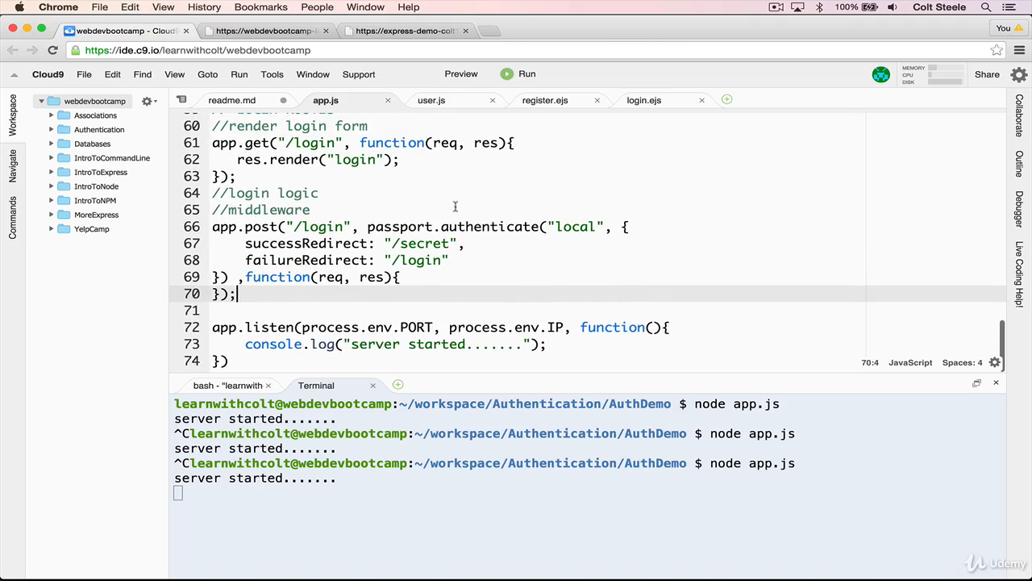
scroll(up, 3)
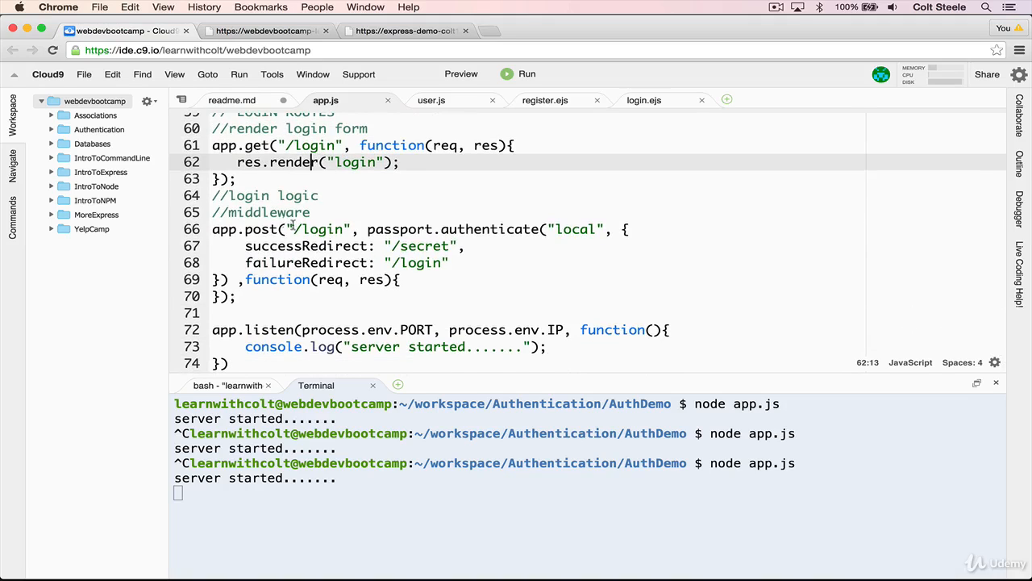
click(290, 229)
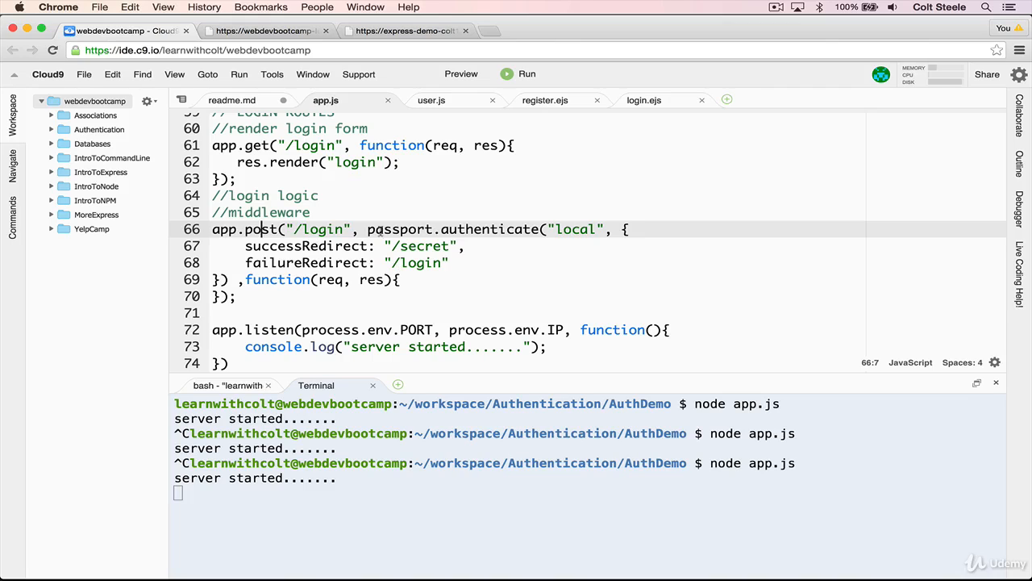
drag(368, 229, 229, 279)
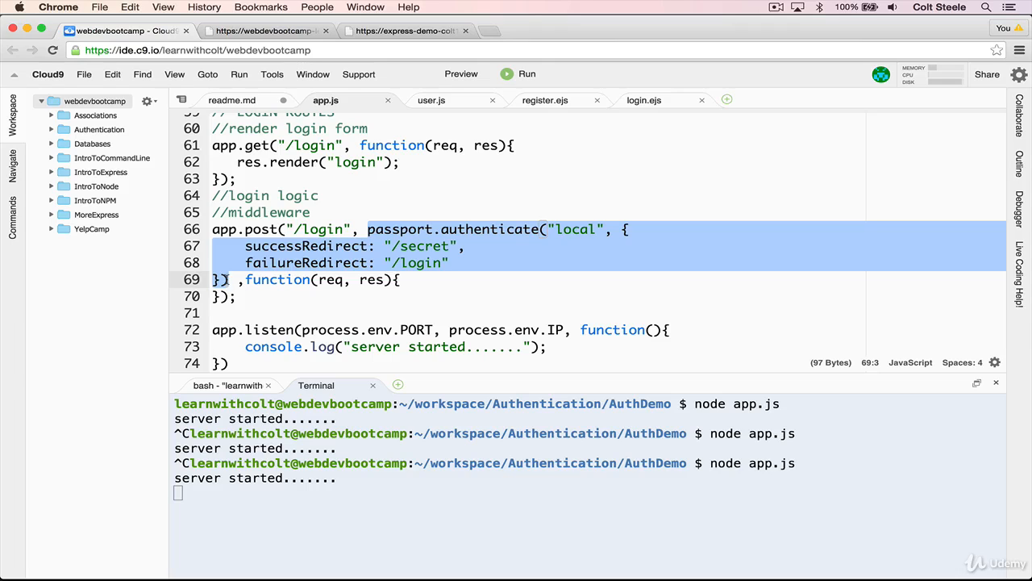
click(394, 297)
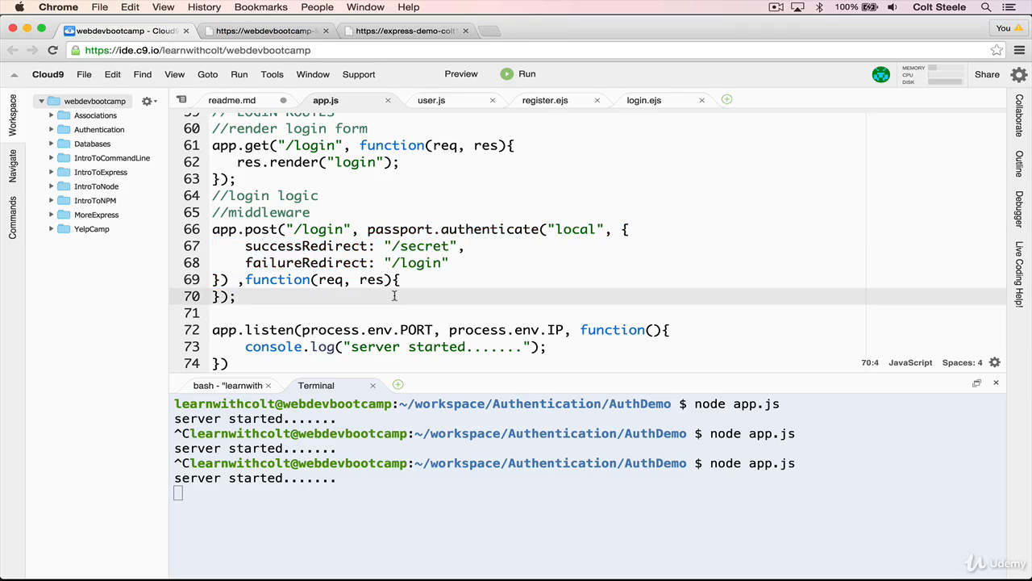